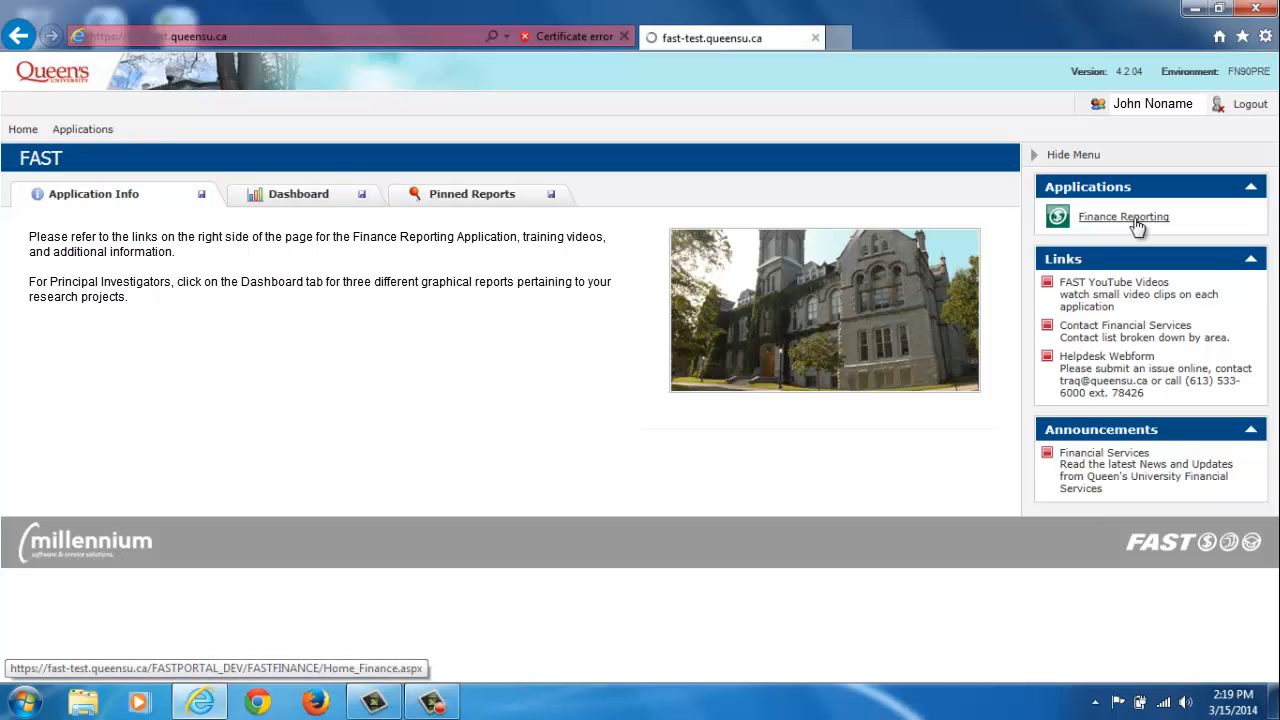
# - Show the pinned reports in Finance Reporting, expanding My Pinned Reports, All Public Pinned Reports and Trust and Endowment
pyautogui.click(1123, 216)
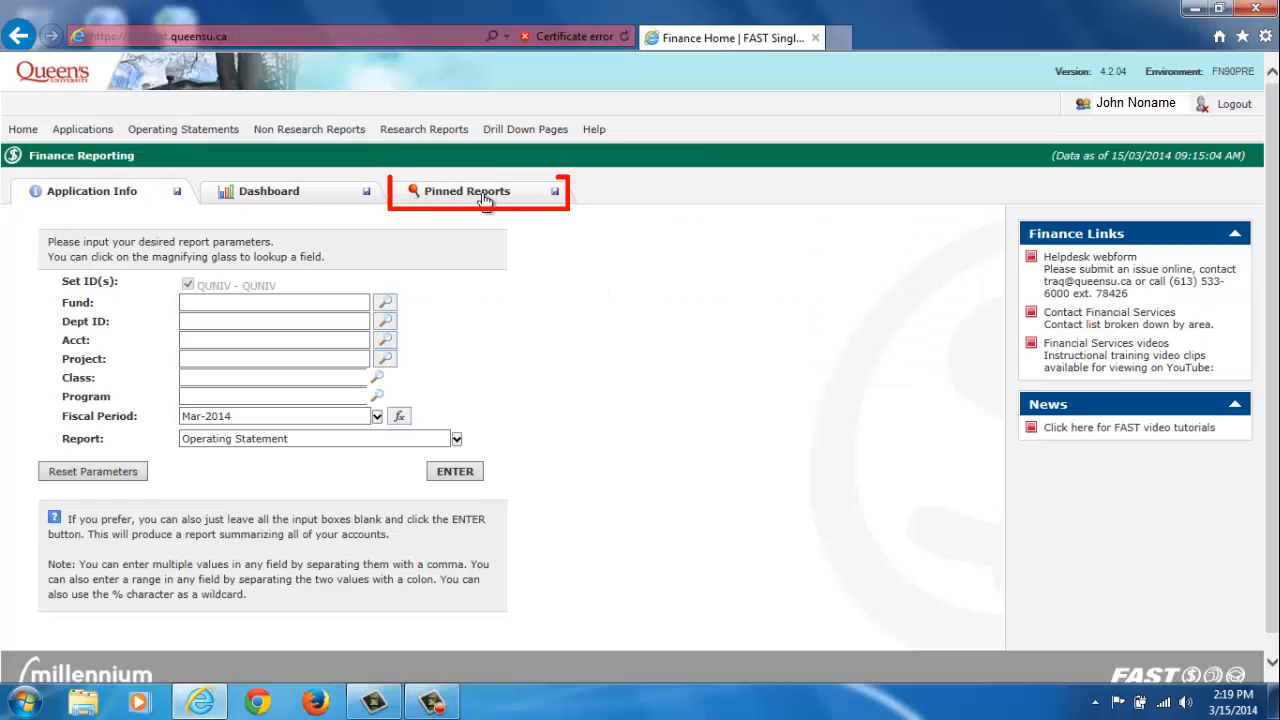
pyautogui.click(466, 191)
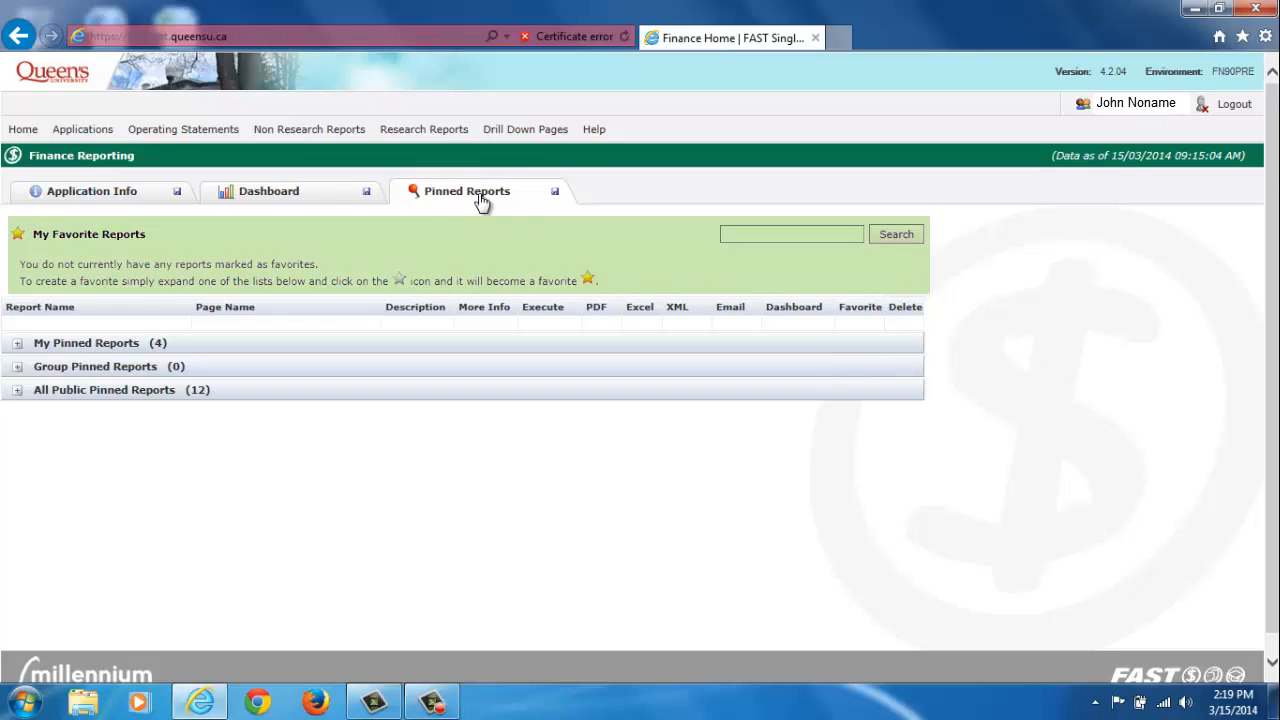
pyautogui.moveTo(461, 210)
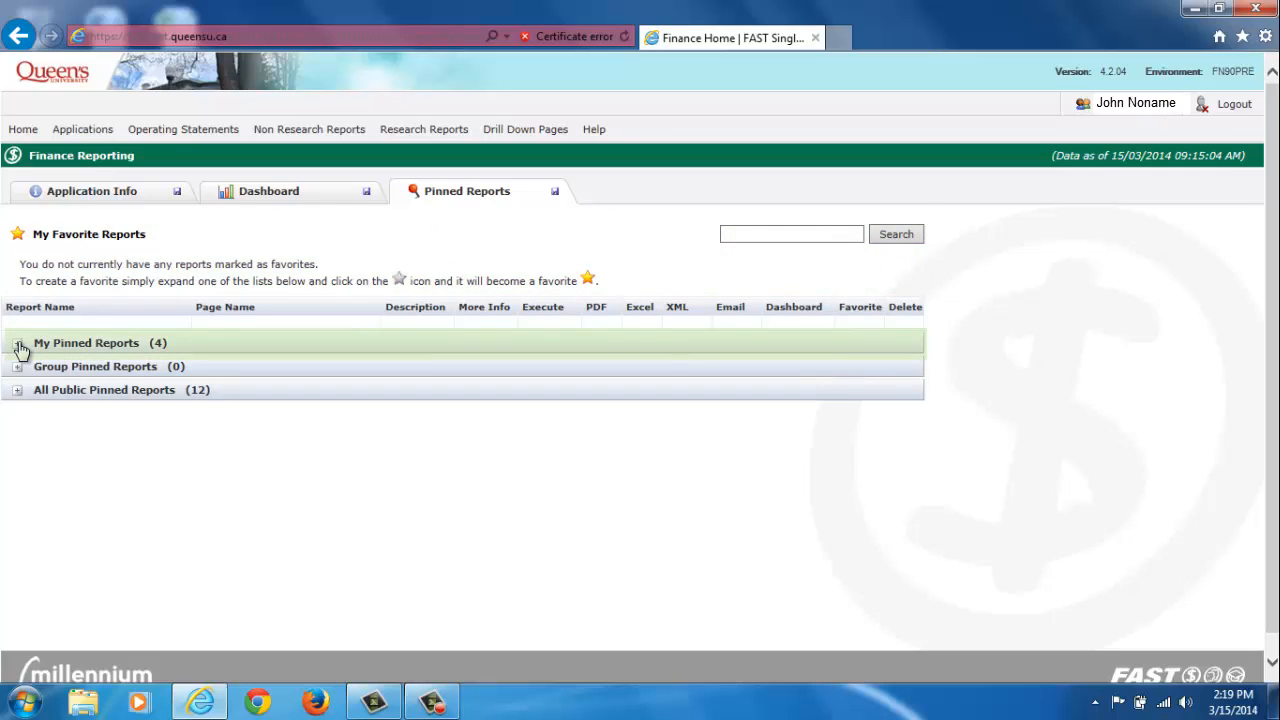
pyautogui.click(18, 342)
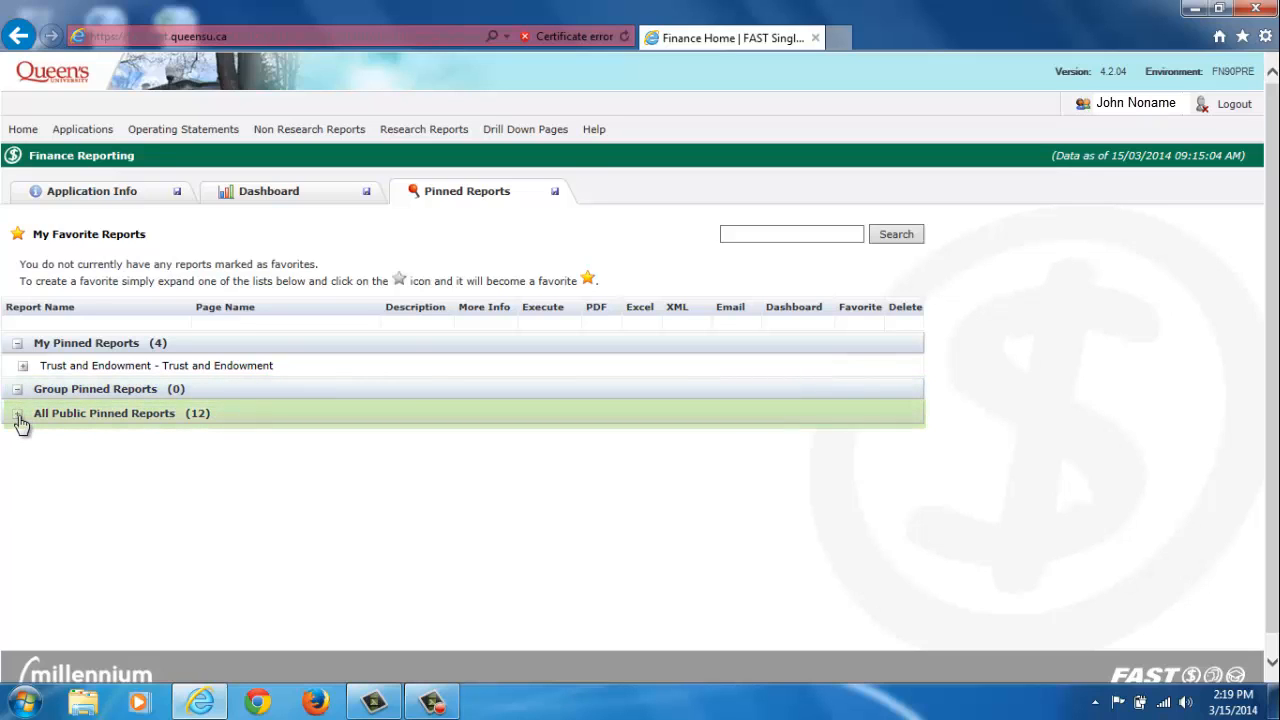
pyautogui.click(18, 413)
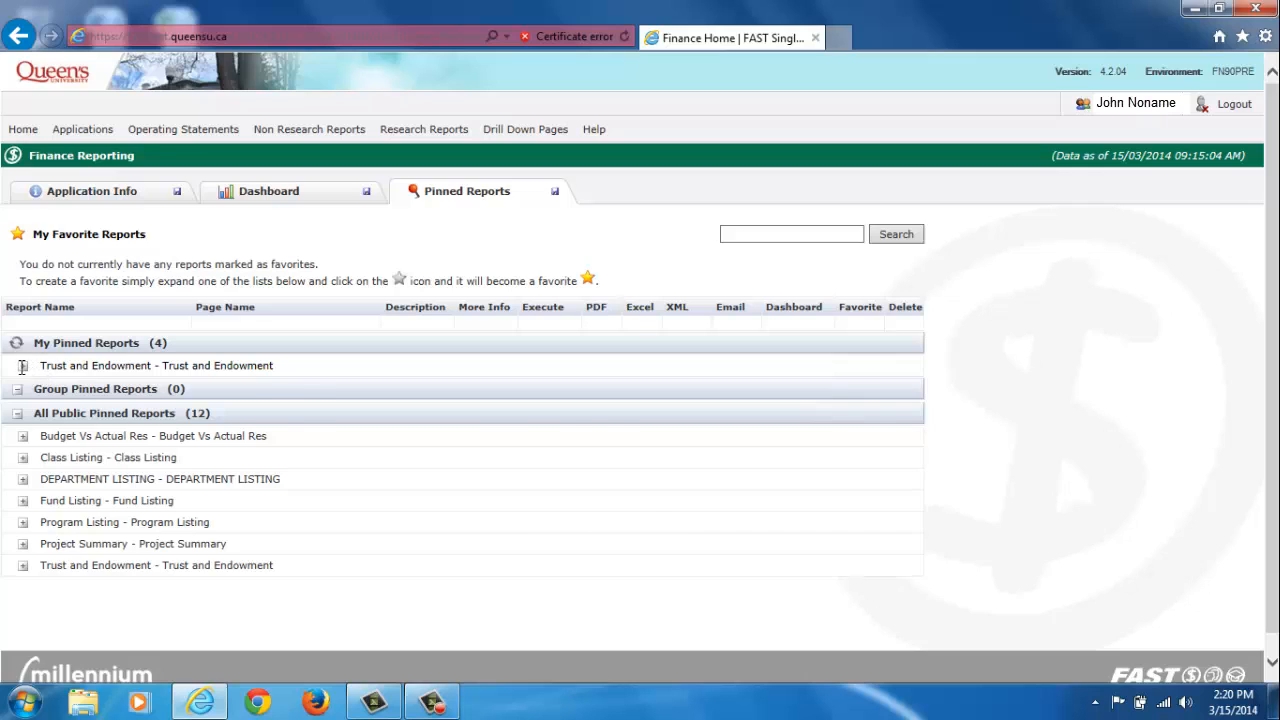
pyautogui.click(17, 365)
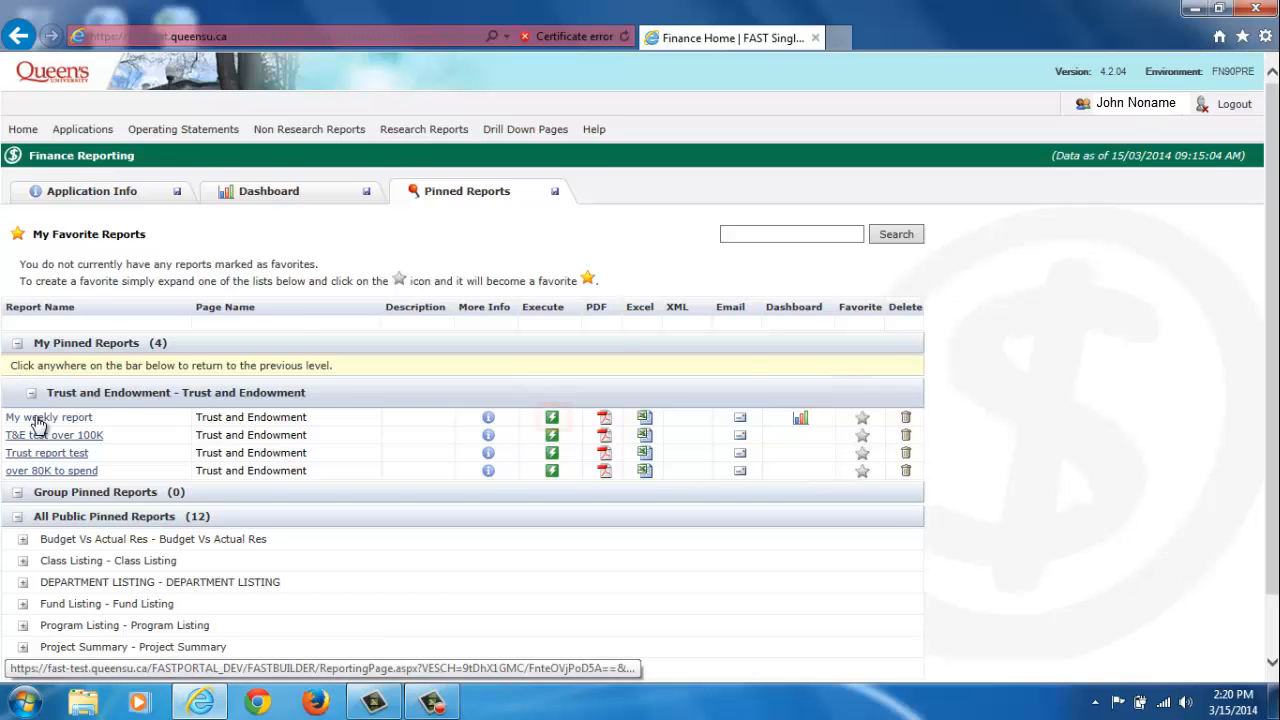
# - View the 'My weekly report' pinned report, return to Finance Reporting home and list the non-research reports
pyautogui.click(49, 417)
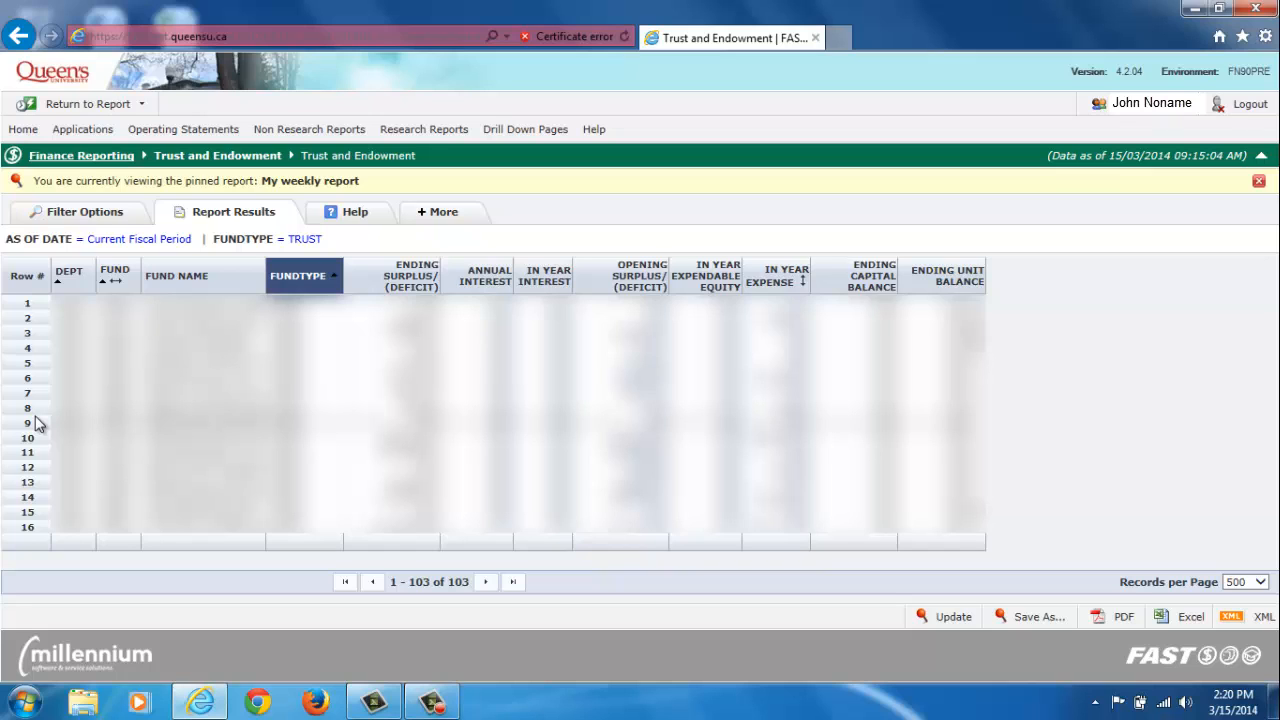
pyautogui.moveTo(81, 155)
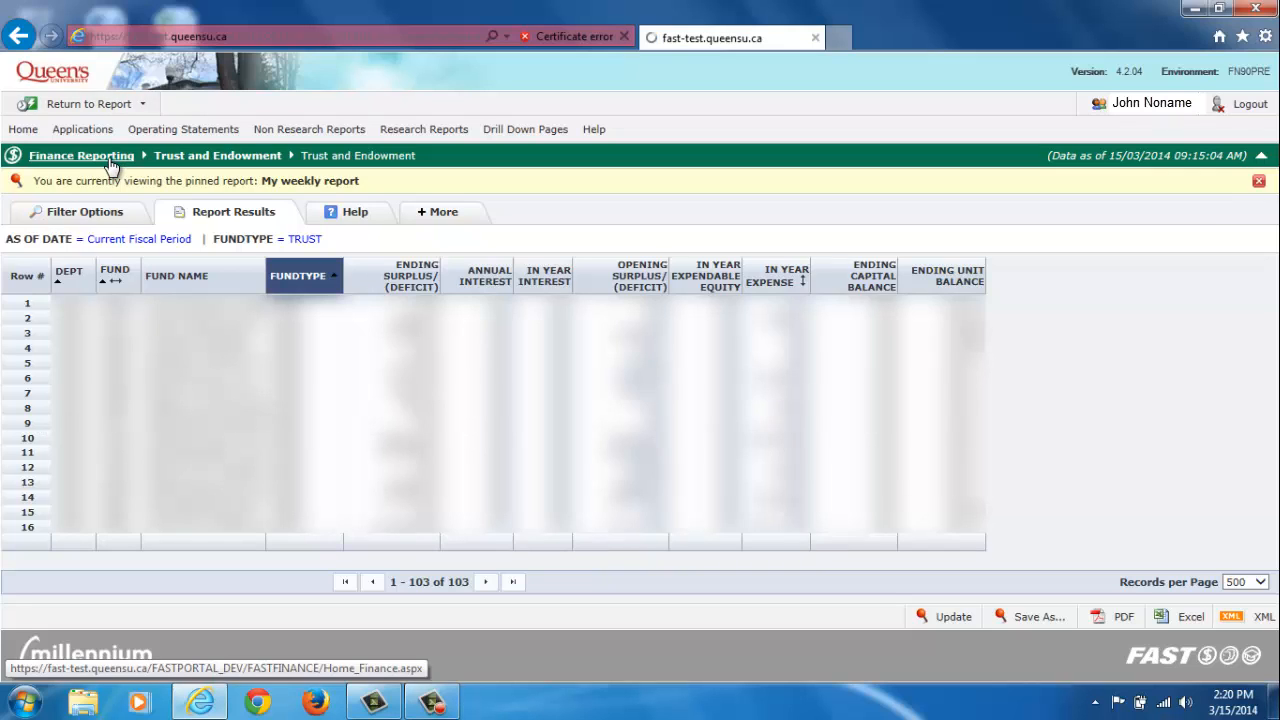
pyautogui.click(81, 155)
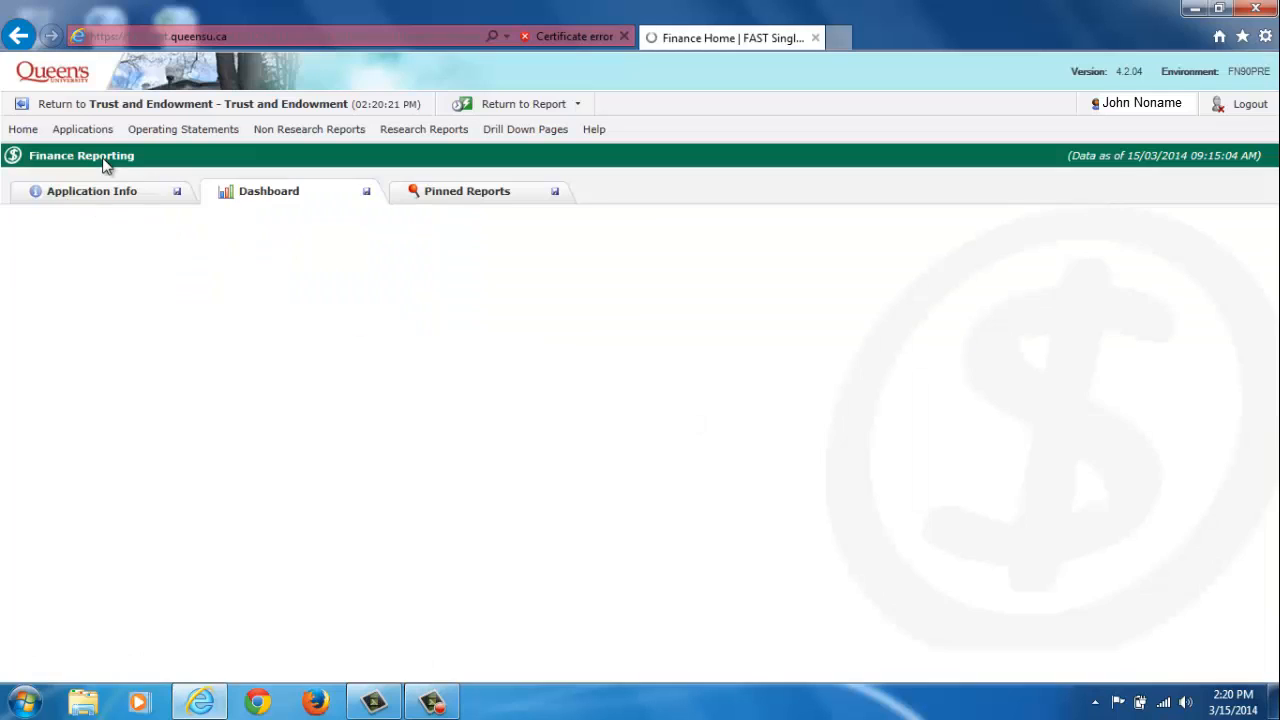
pyautogui.click(183, 129)
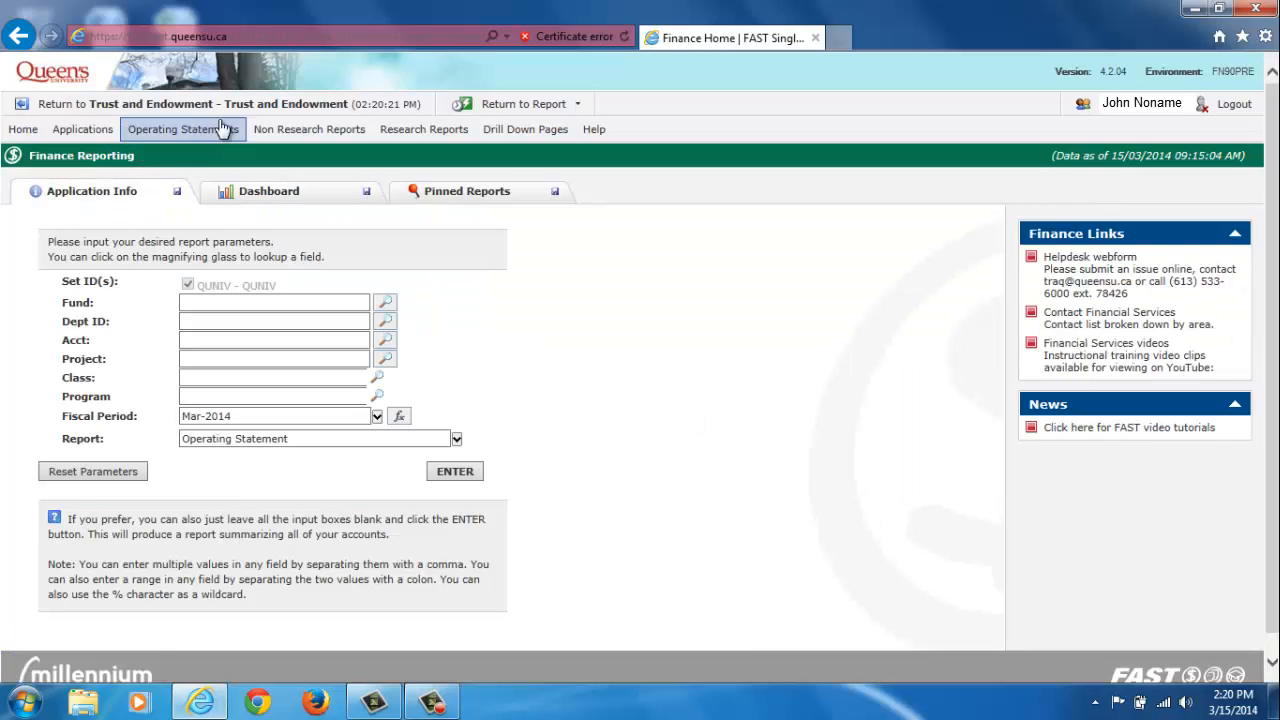
pyautogui.click(309, 129)
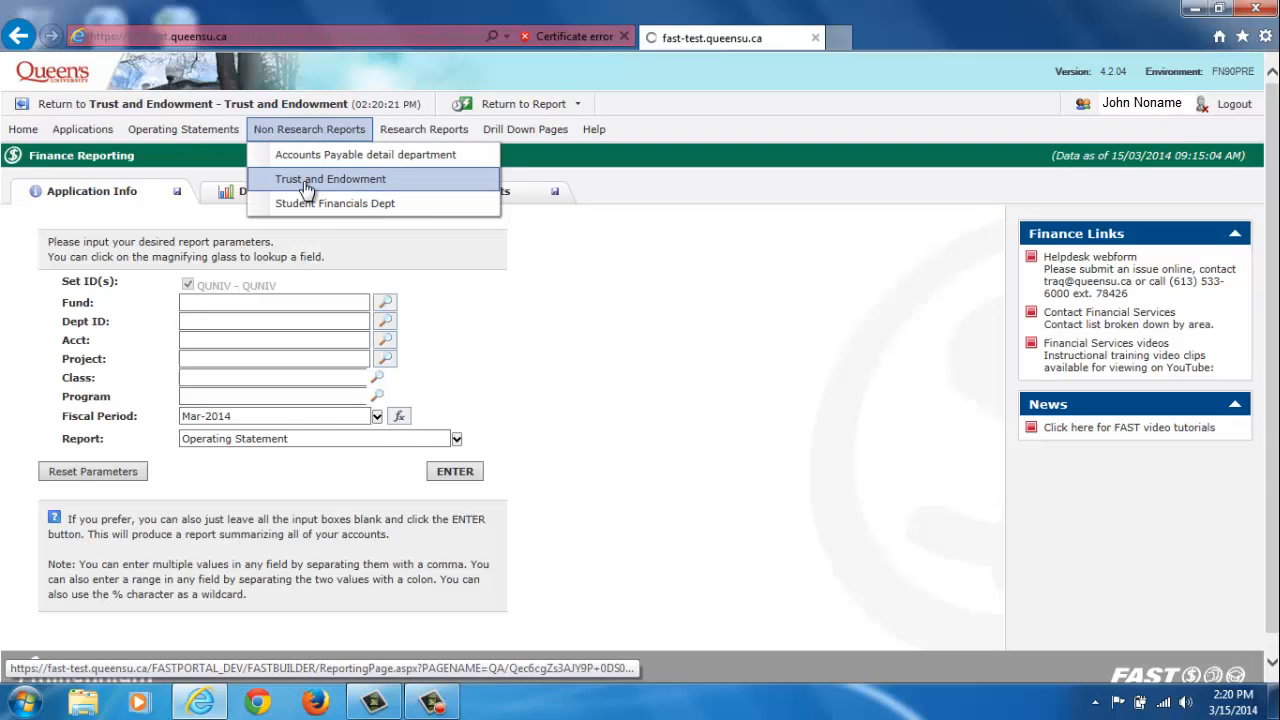
# - Run the Trust and Endowment report for department 15201 as of the Current Fiscal Period
pyautogui.click(330, 178)
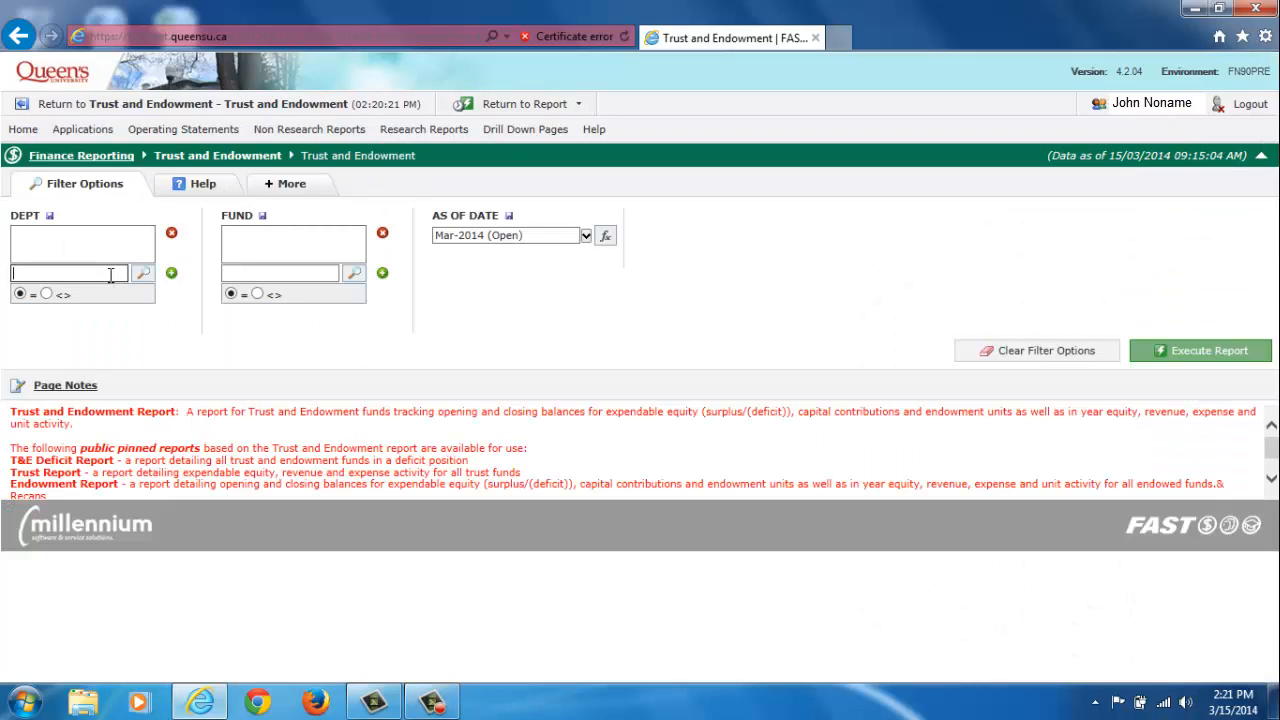
pyautogui.write('15201')
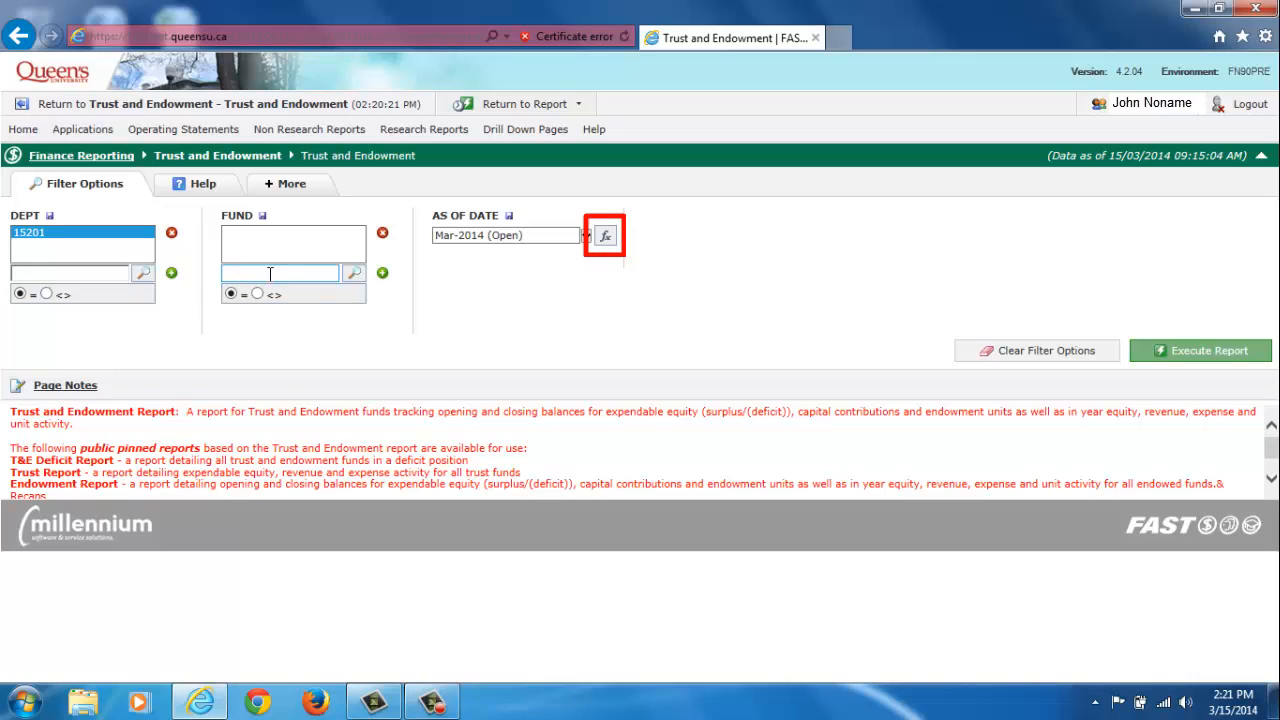
pyautogui.click(604, 236)
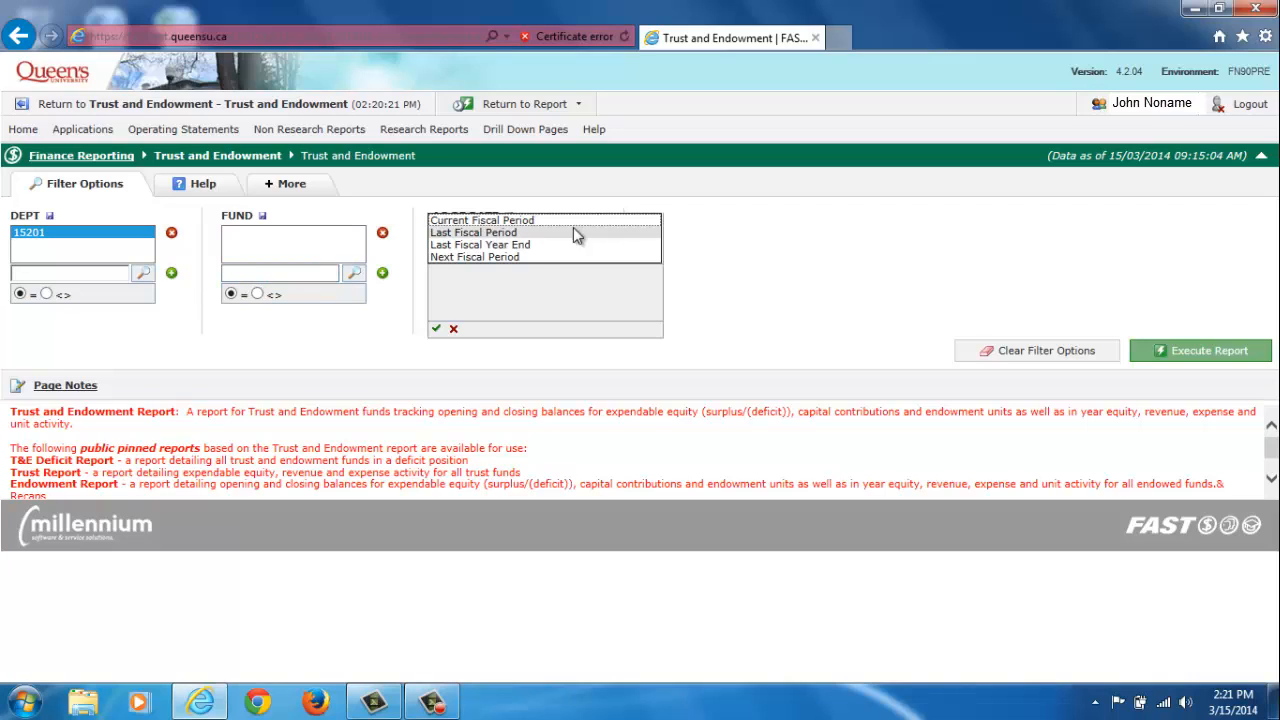
pyautogui.click(481, 220)
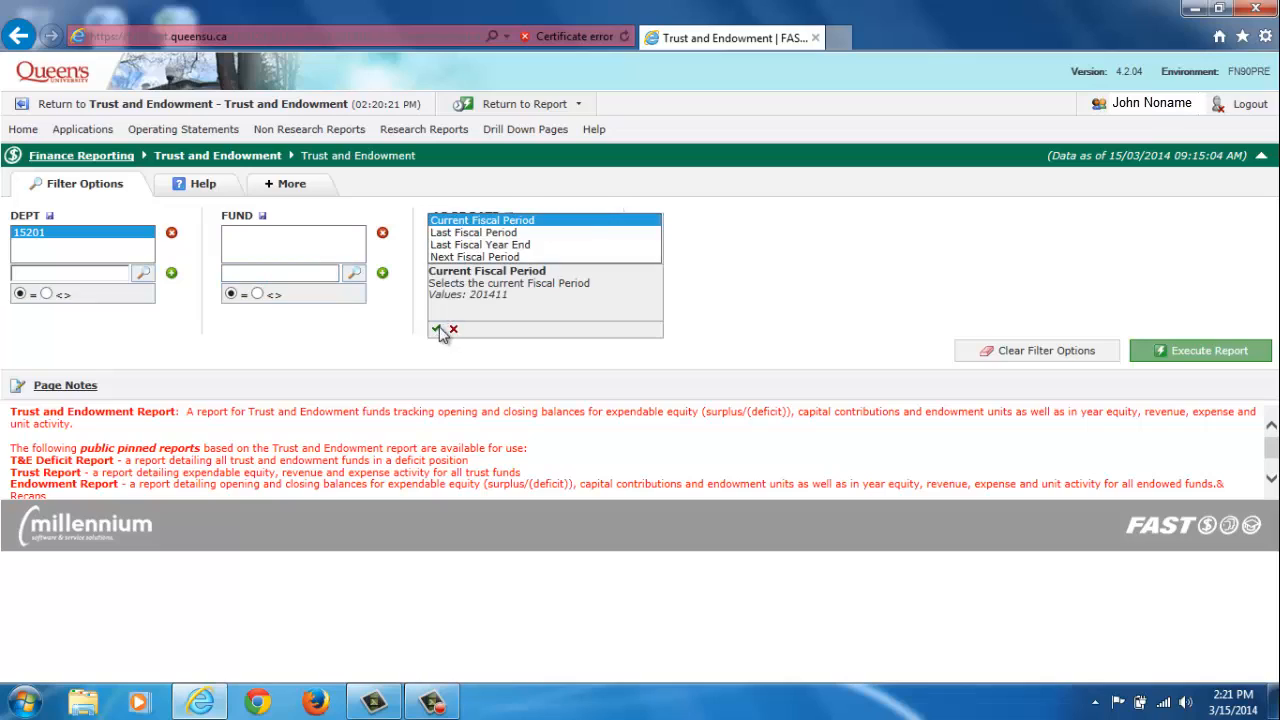
pyautogui.click(436, 329)
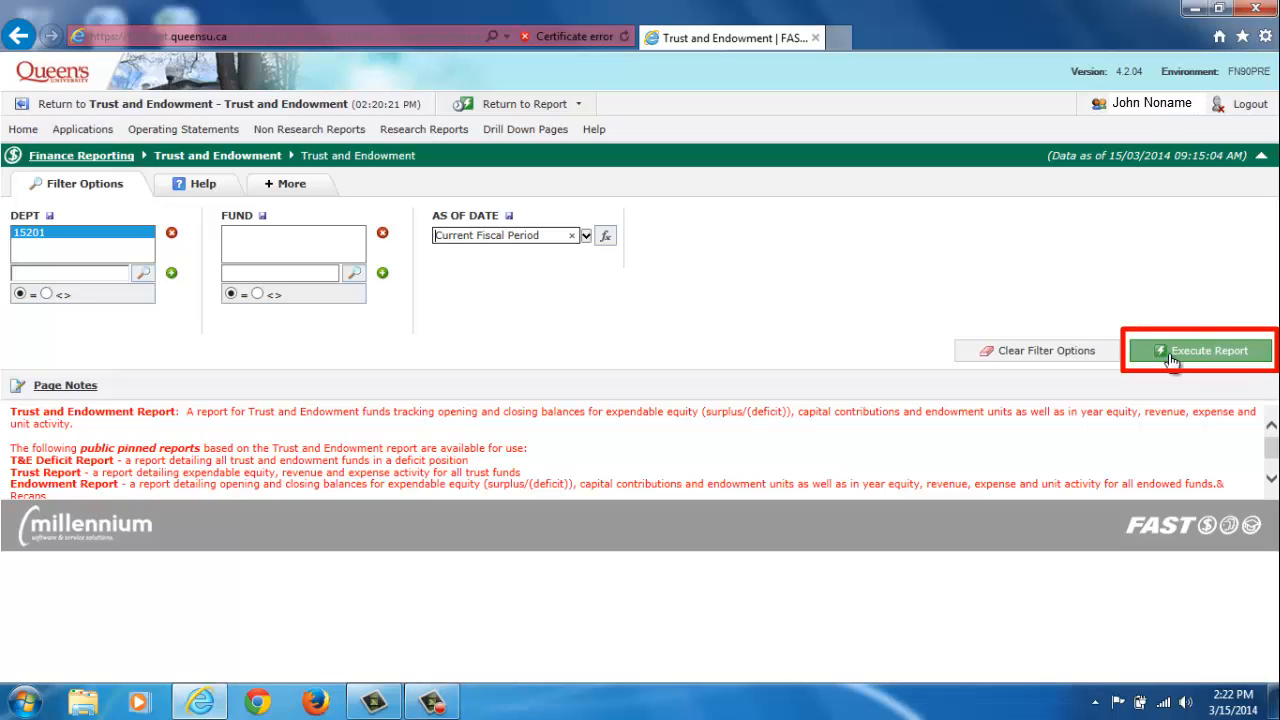
pyautogui.click(1199, 350)
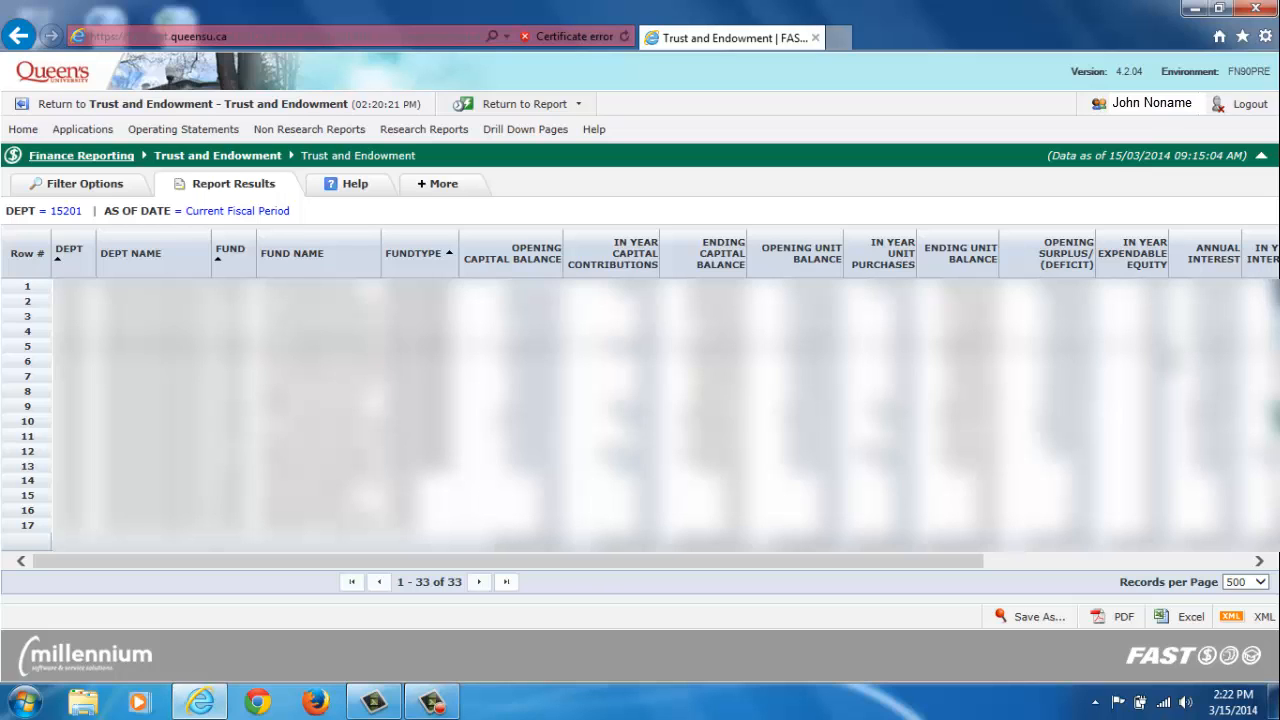
pyautogui.moveTo(975, 573)
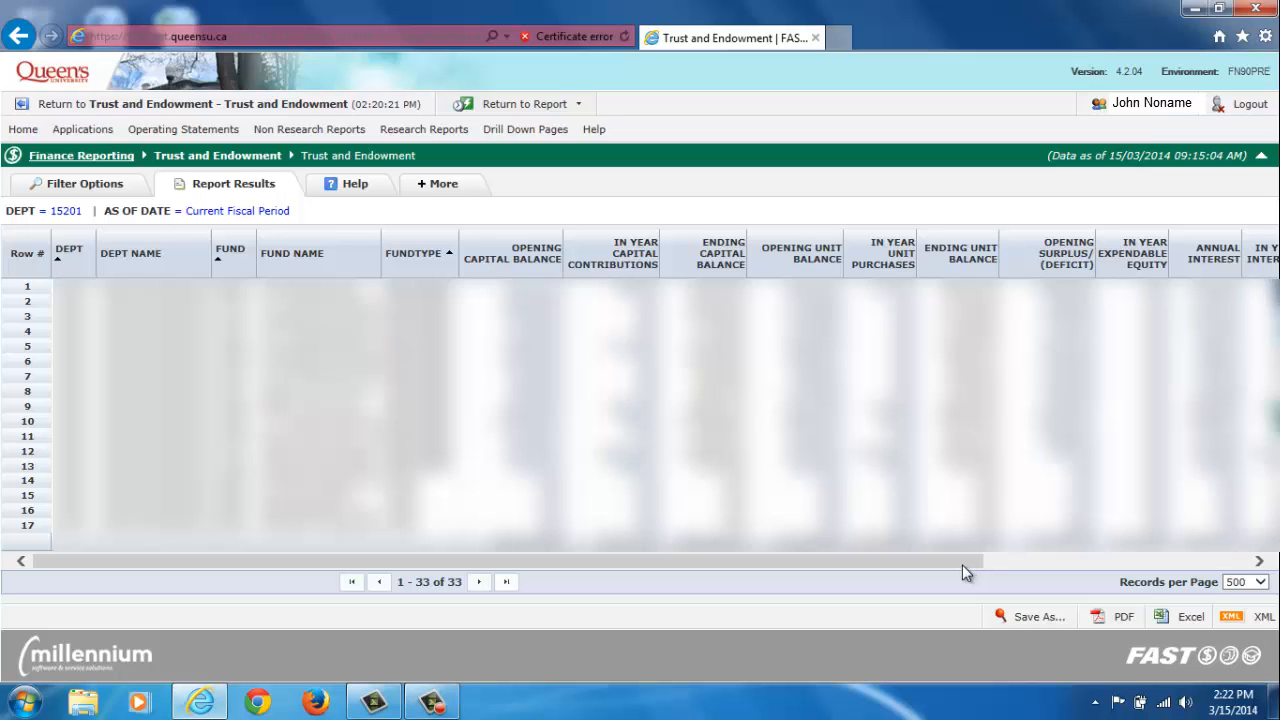
# - Bring up the column options for ENDING SURPLUS/(DEFICIT) in the results grid
pyautogui.hscroll(3)
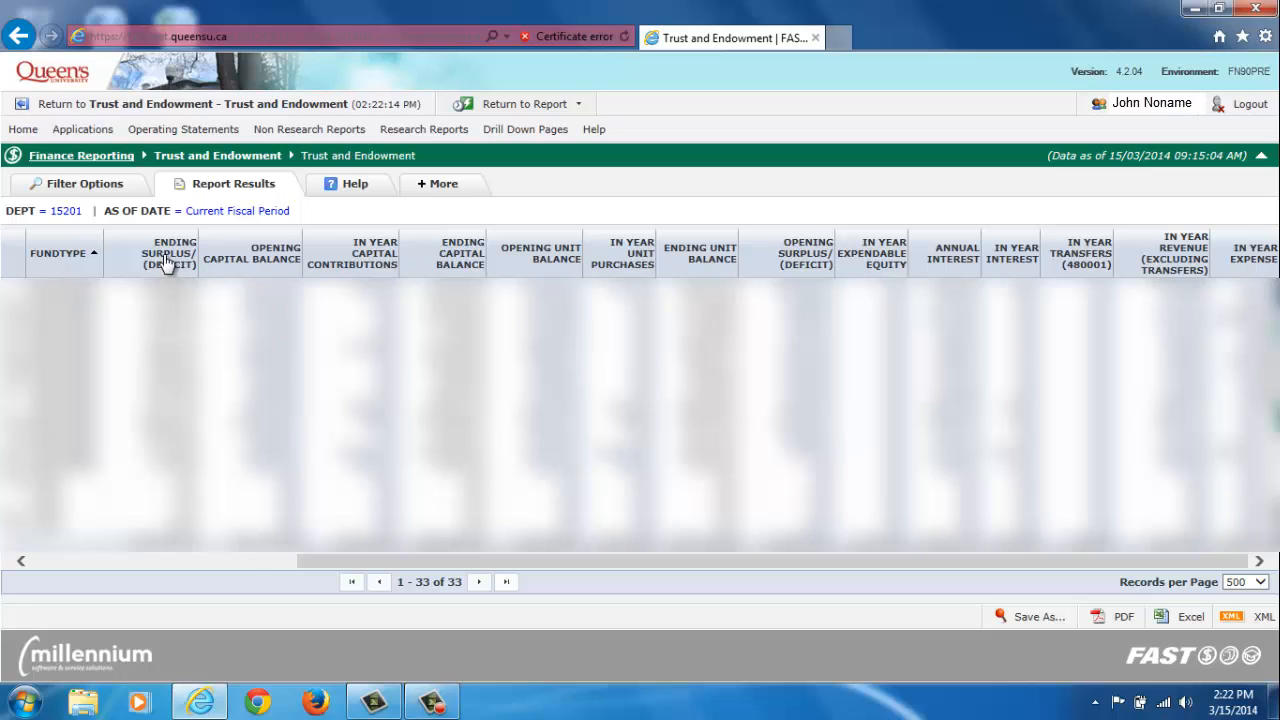
pyautogui.click(168, 253)
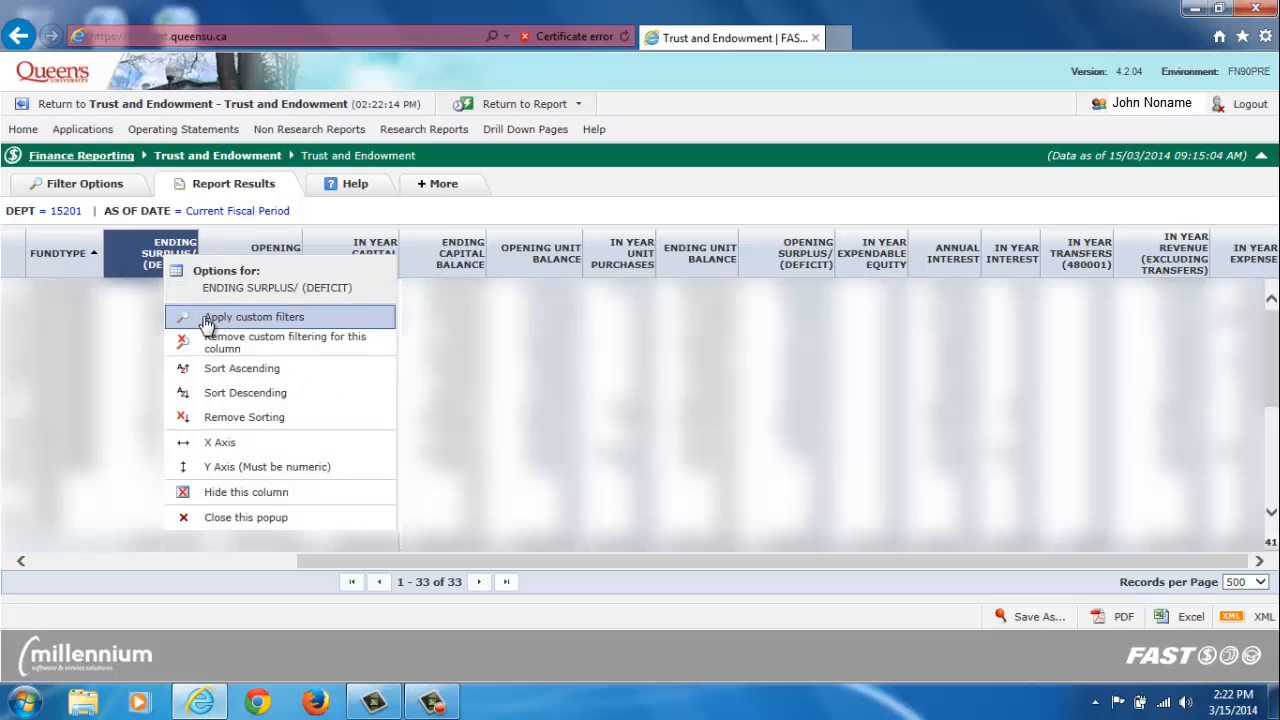
# - Apply a custom column filter Ending Surplus/(Deficit) > 5000, leaving 17 rows
pyautogui.click(253, 316)
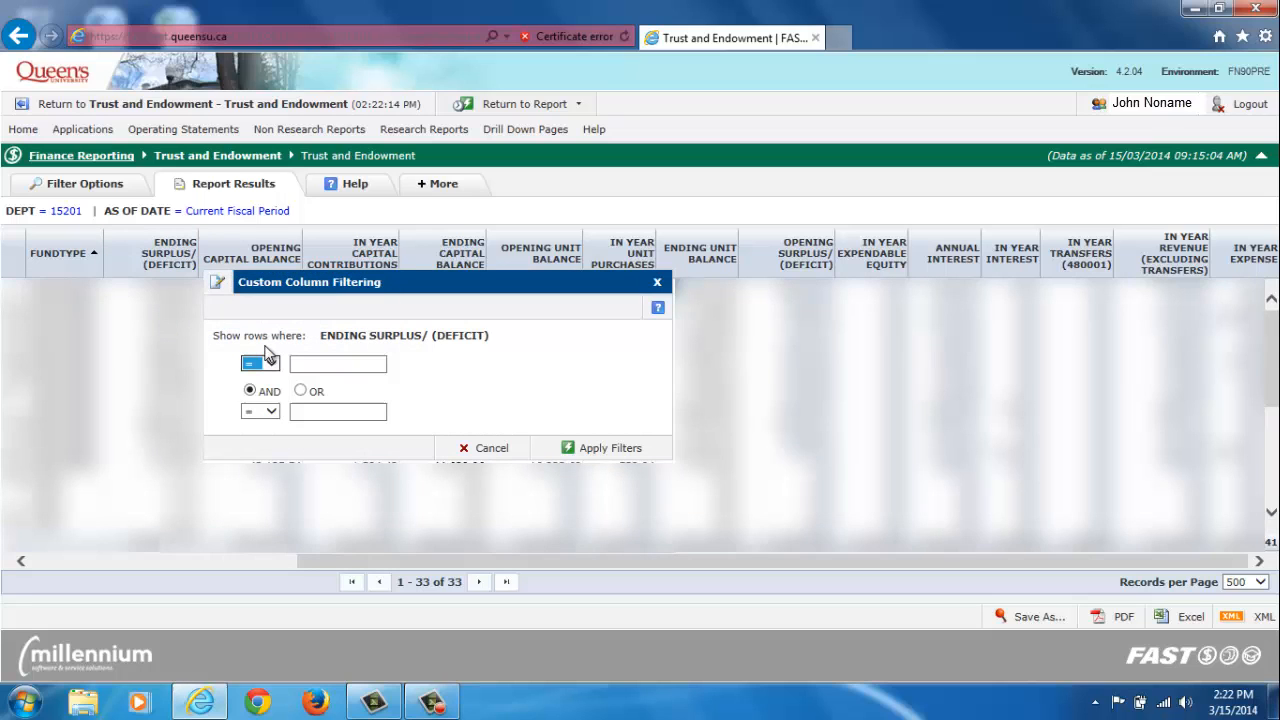
pyautogui.click(259, 363)
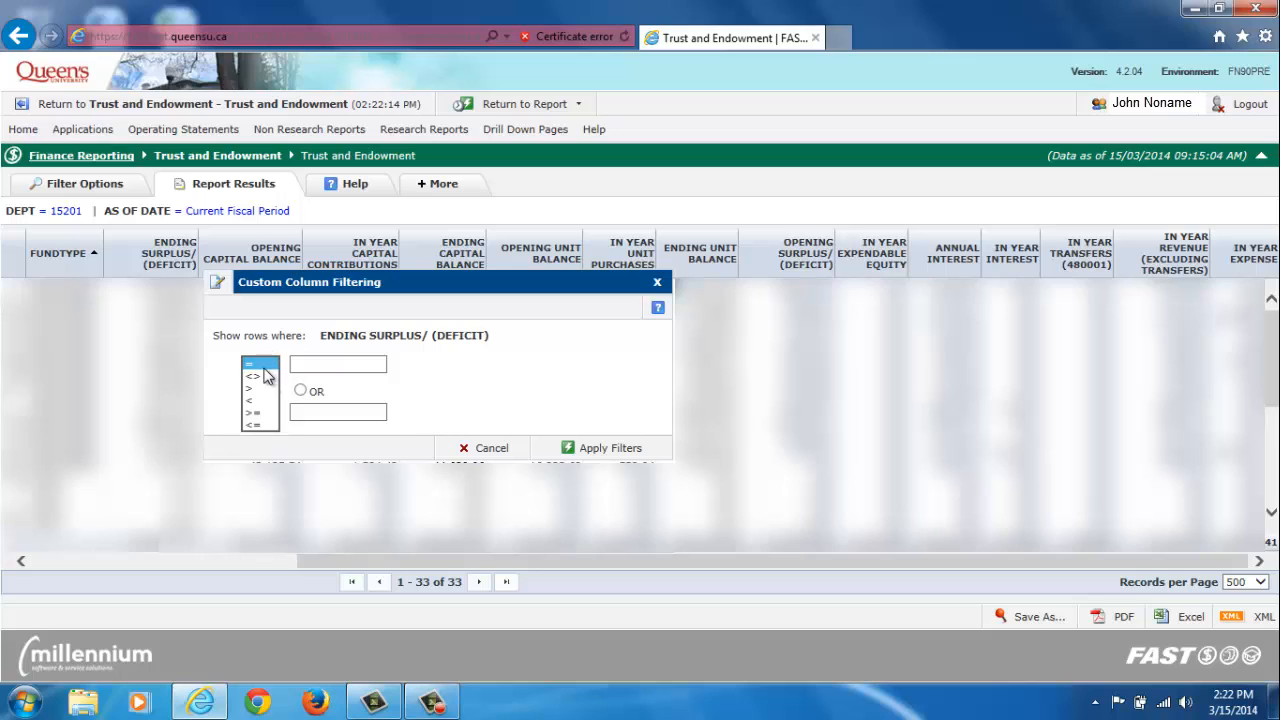
pyautogui.click(260, 363)
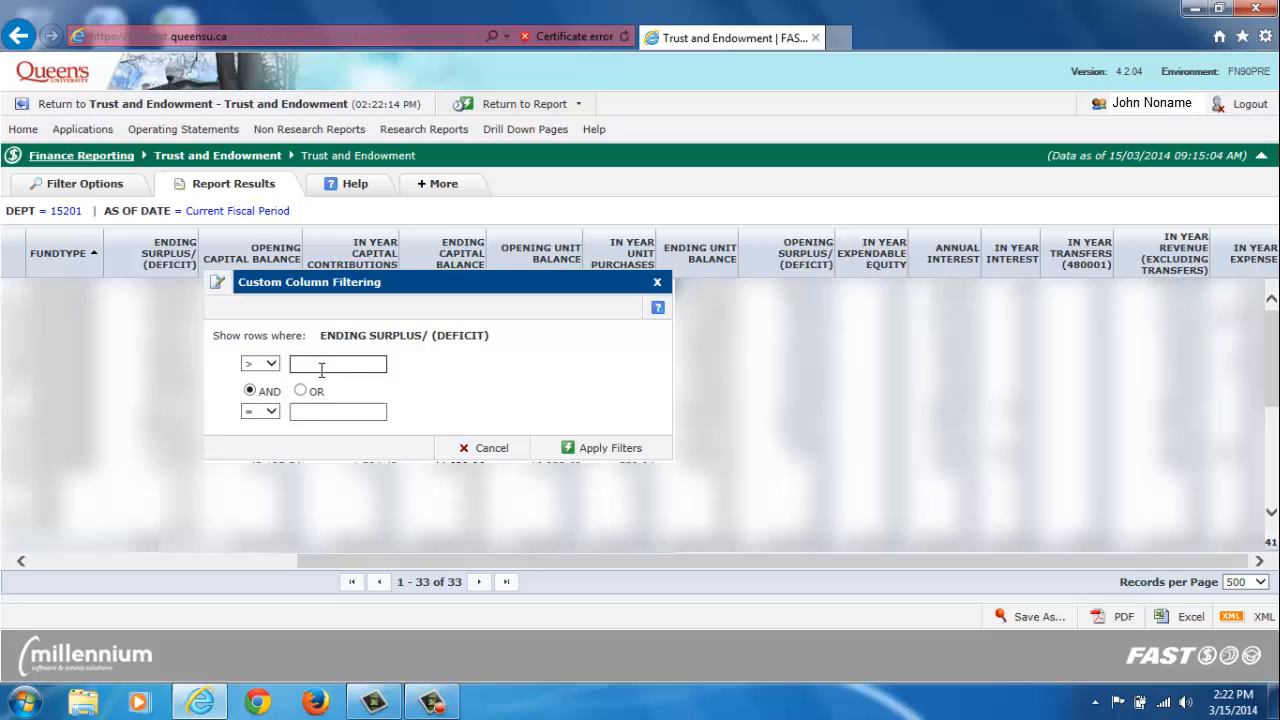
pyautogui.write('5000')
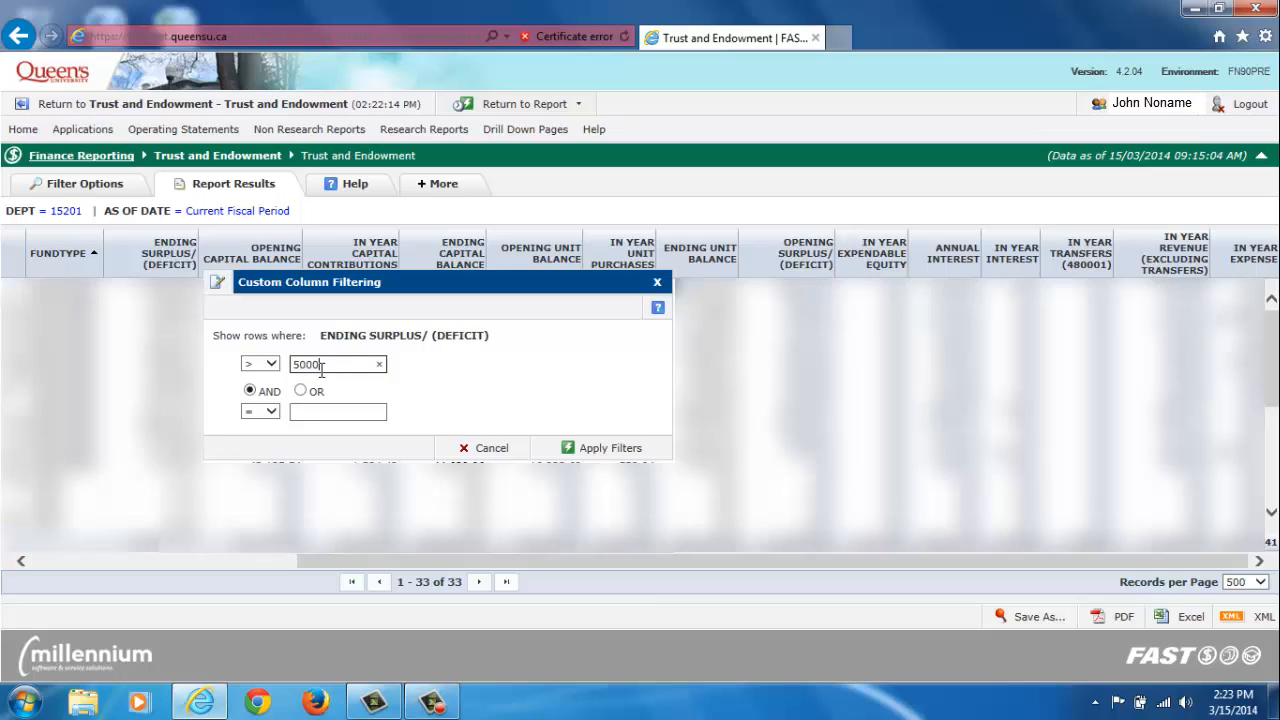
pyautogui.write('1')
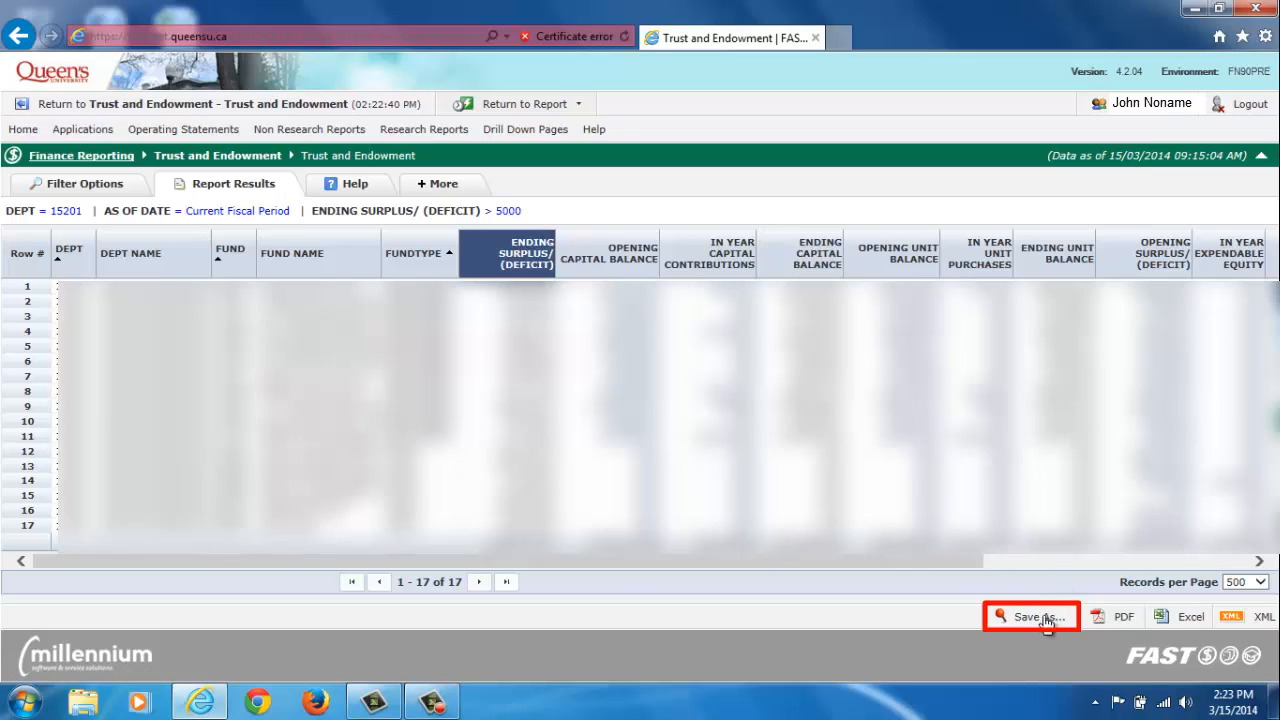
# - Save the filtered report as a pinned report named 'My Weekly T & E Report'
pyautogui.click(1031, 616)
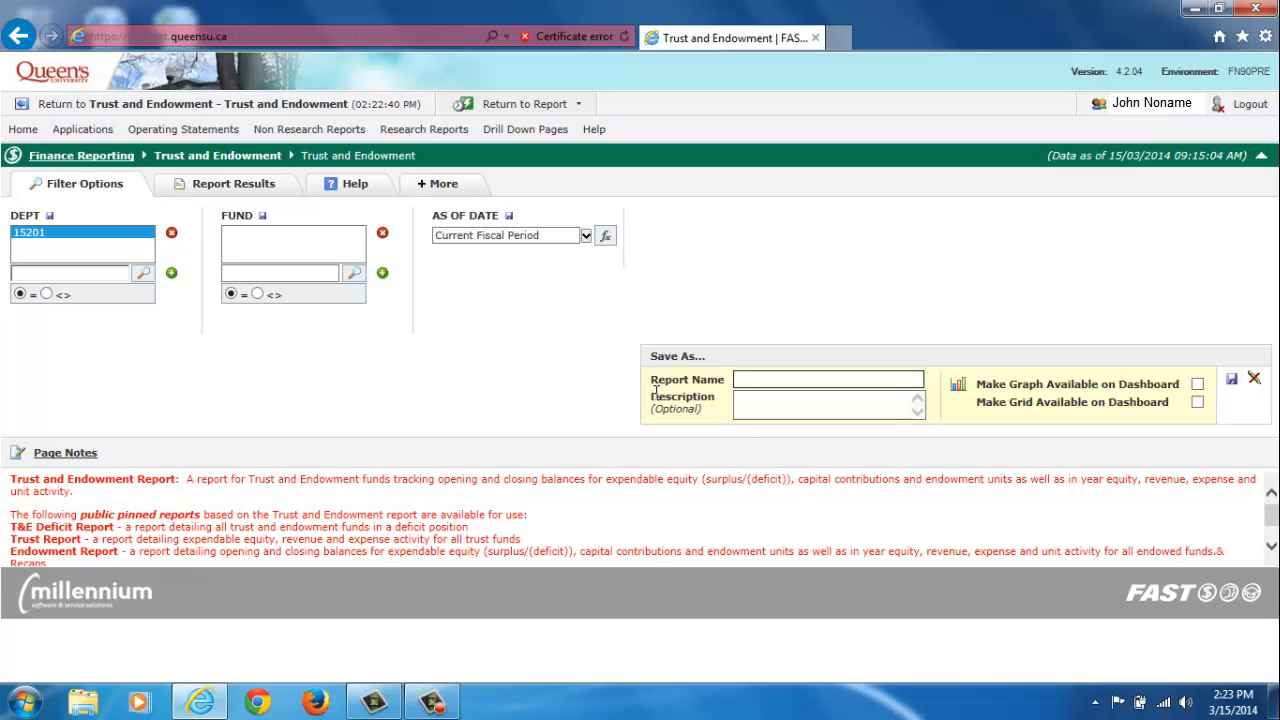
pyautogui.write('M')
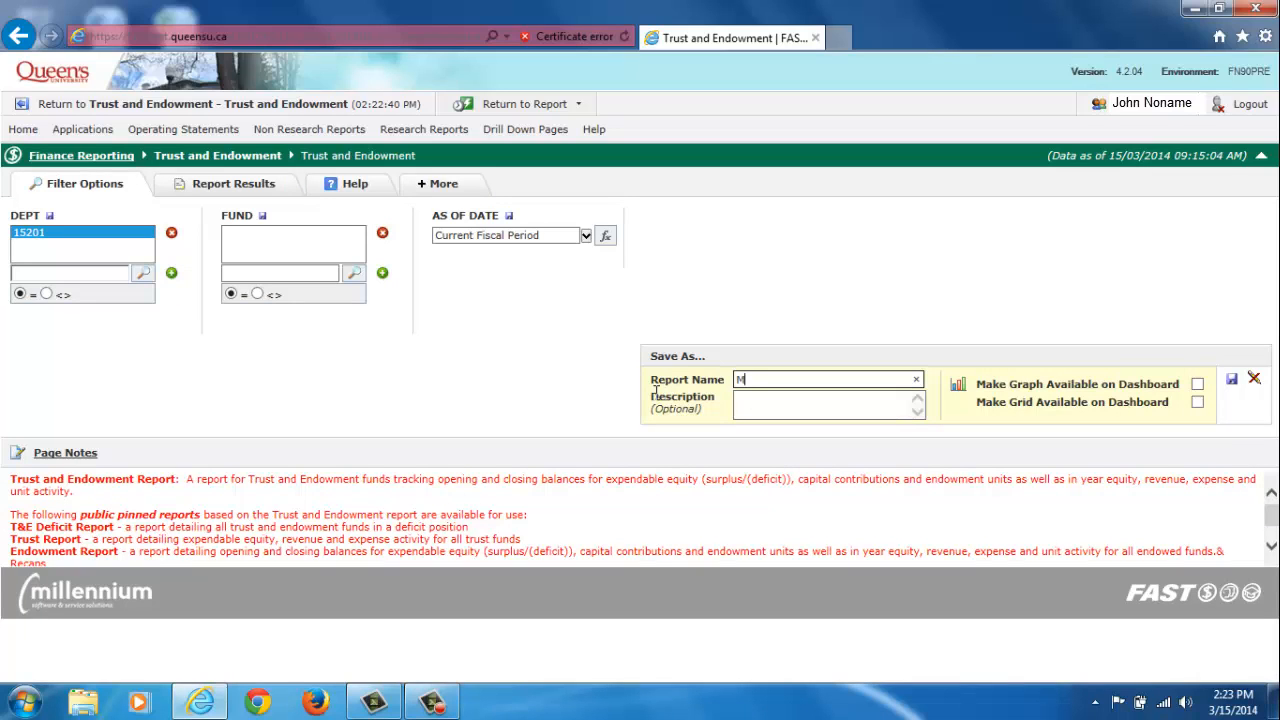
pyautogui.write('y Weekly T & E Report')
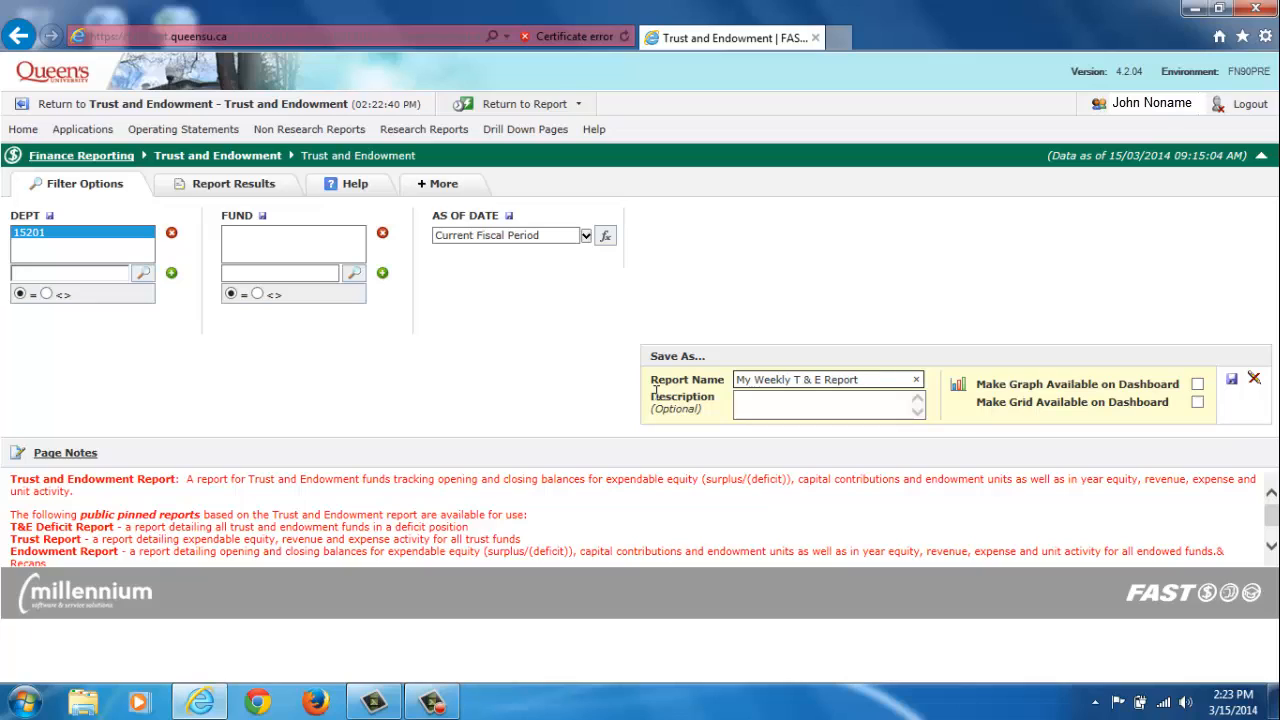
pyautogui.click(828, 401)
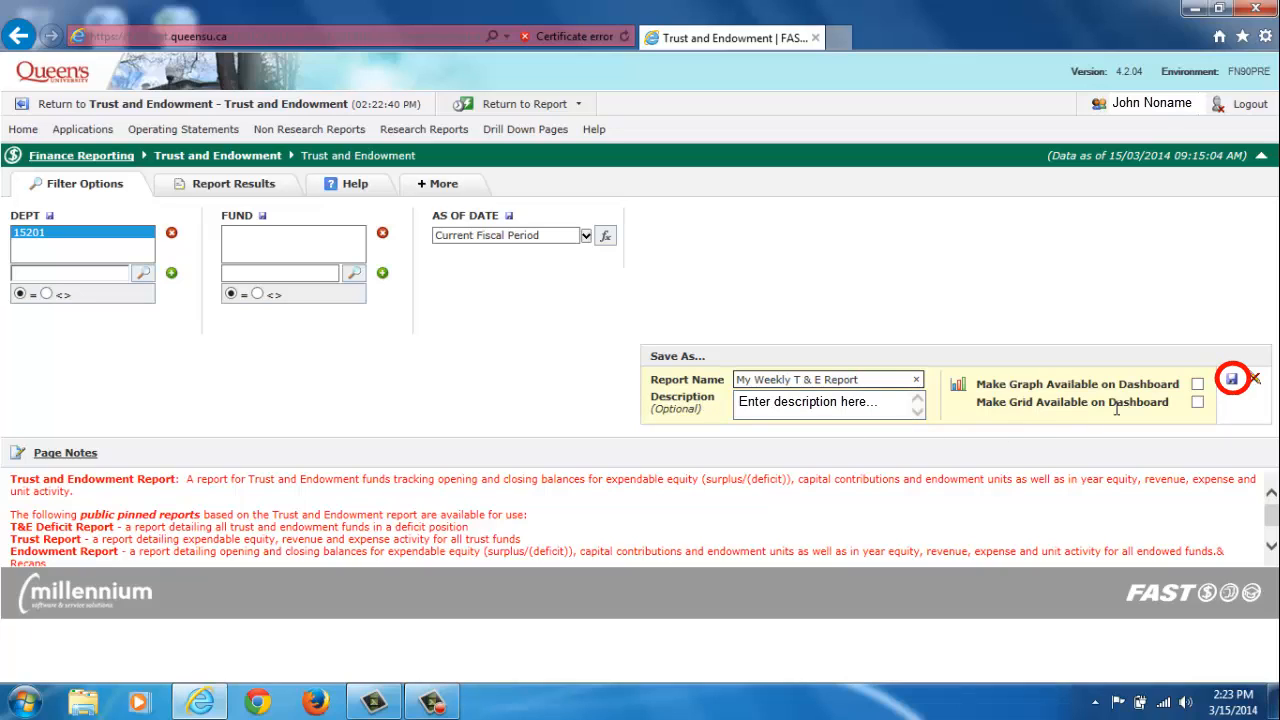
pyautogui.click(1231, 379)
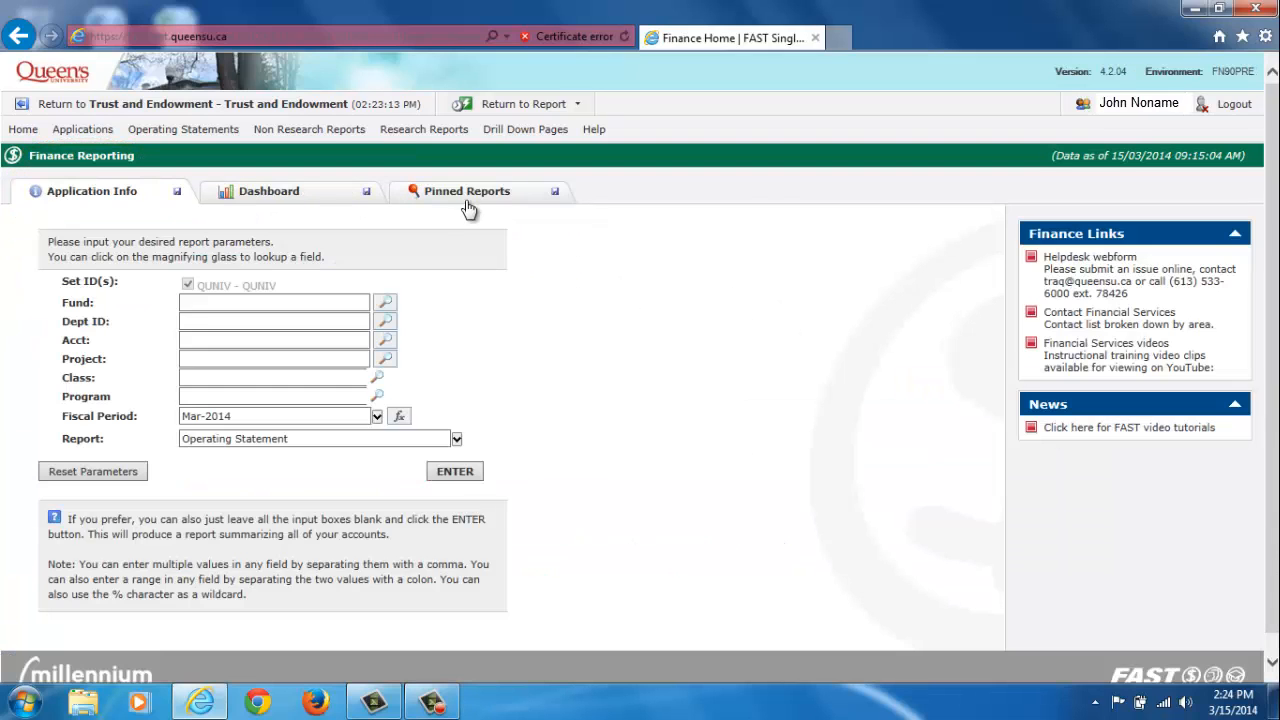
# - Mark 'My Weekly T & E Report' as a favorite under My Pinned Reports
pyautogui.click(466, 191)
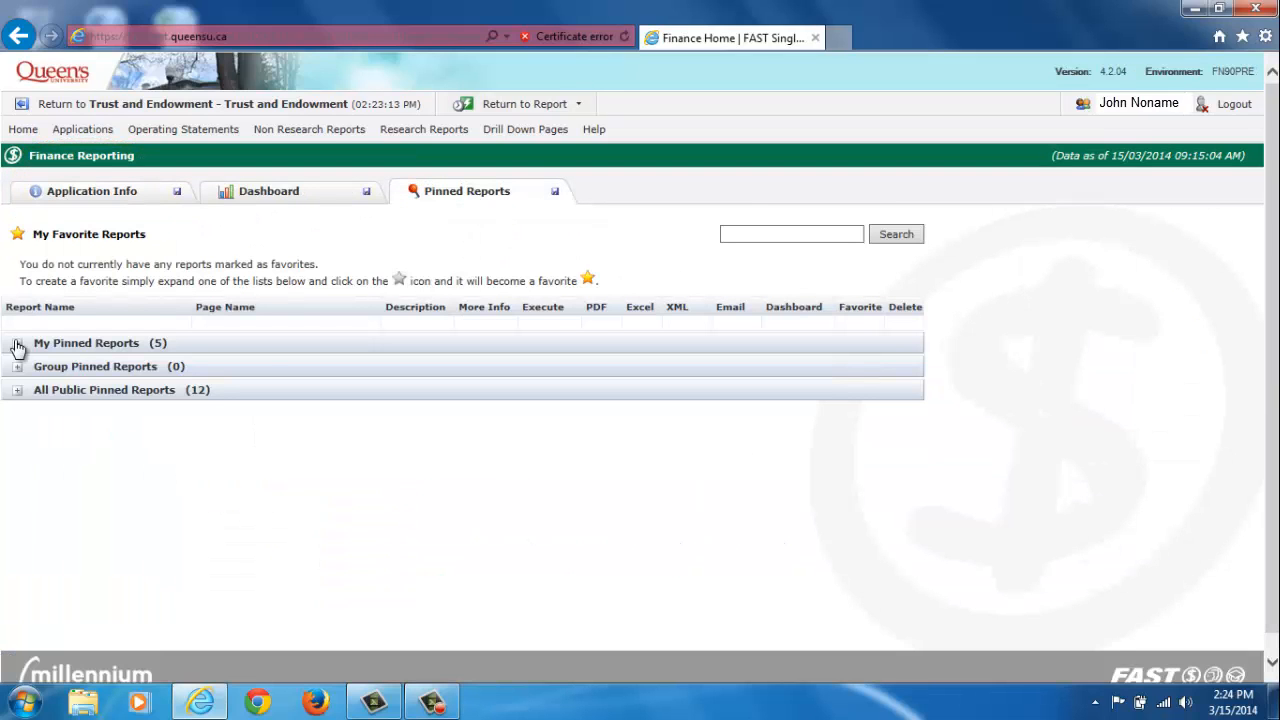
pyautogui.click(17, 343)
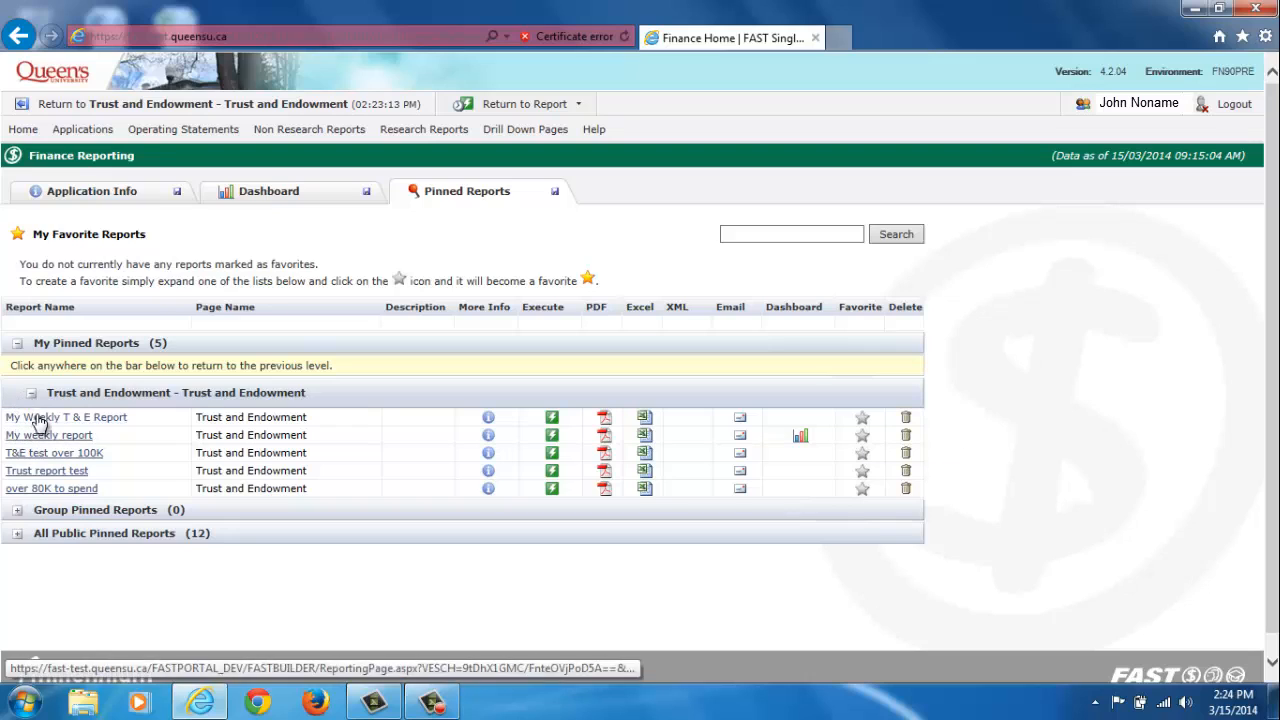
pyautogui.moveTo(862, 417)
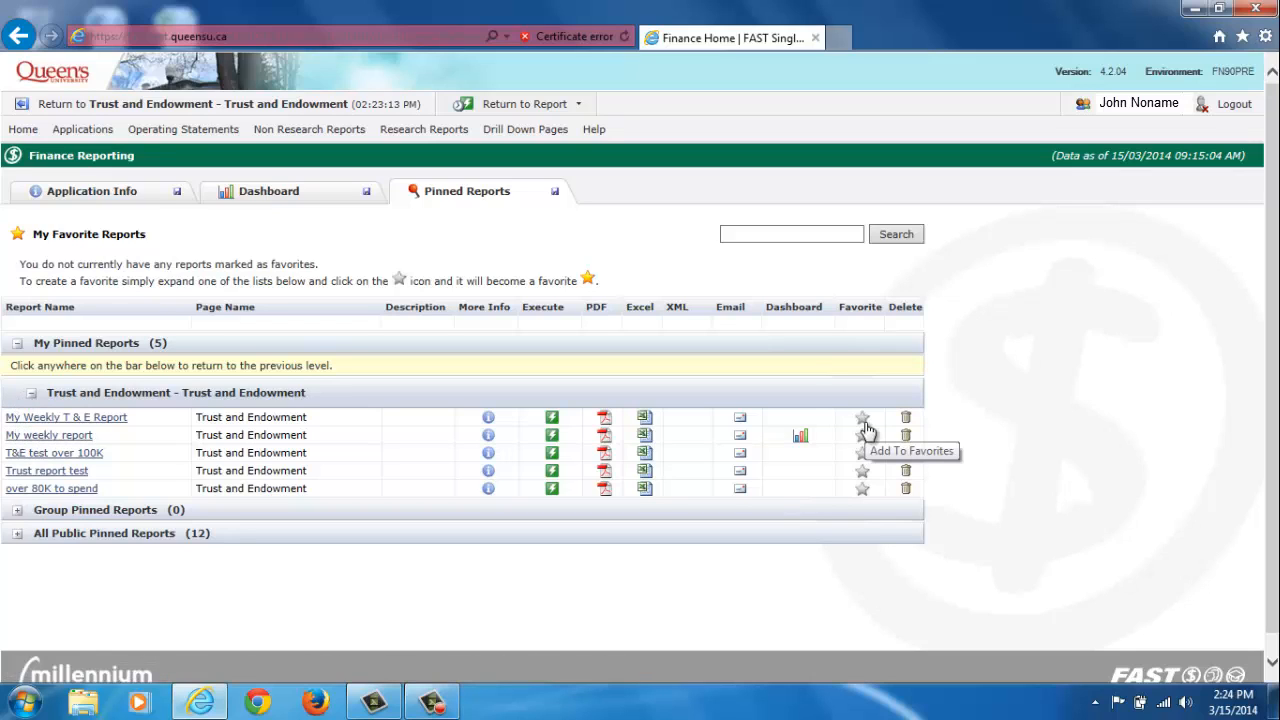
pyautogui.click(861, 417)
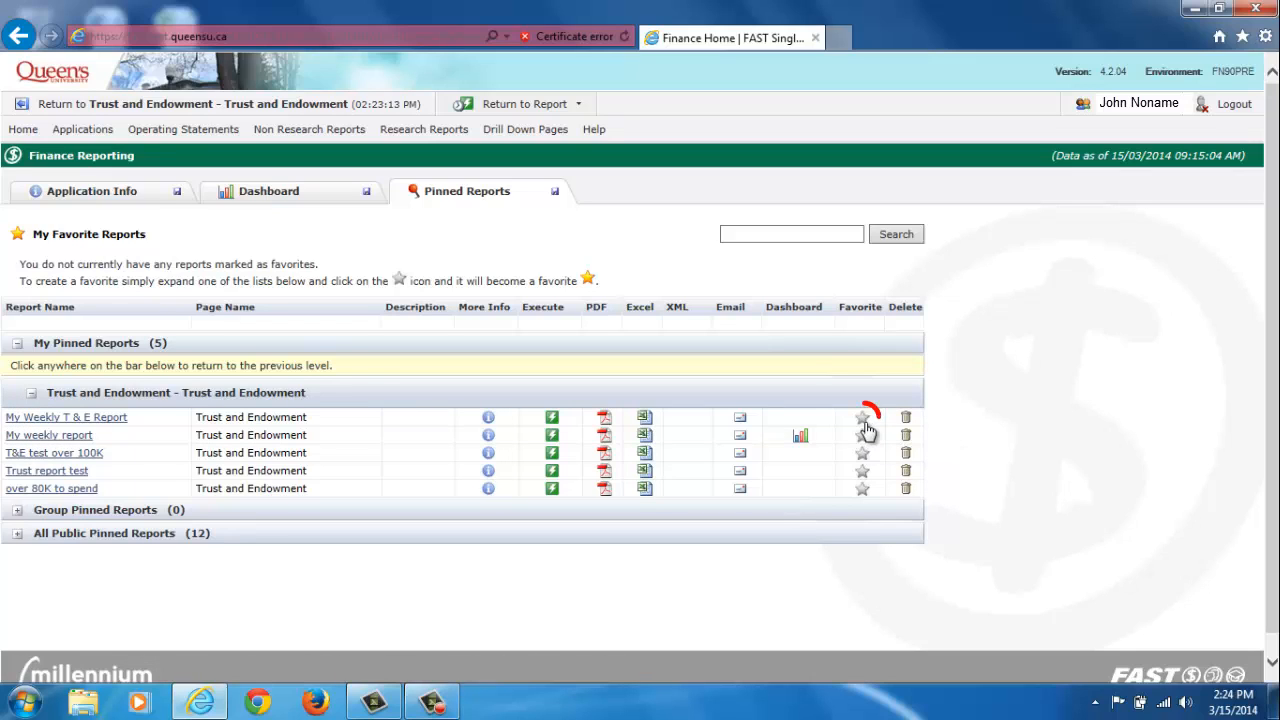
pyautogui.click(861, 417)
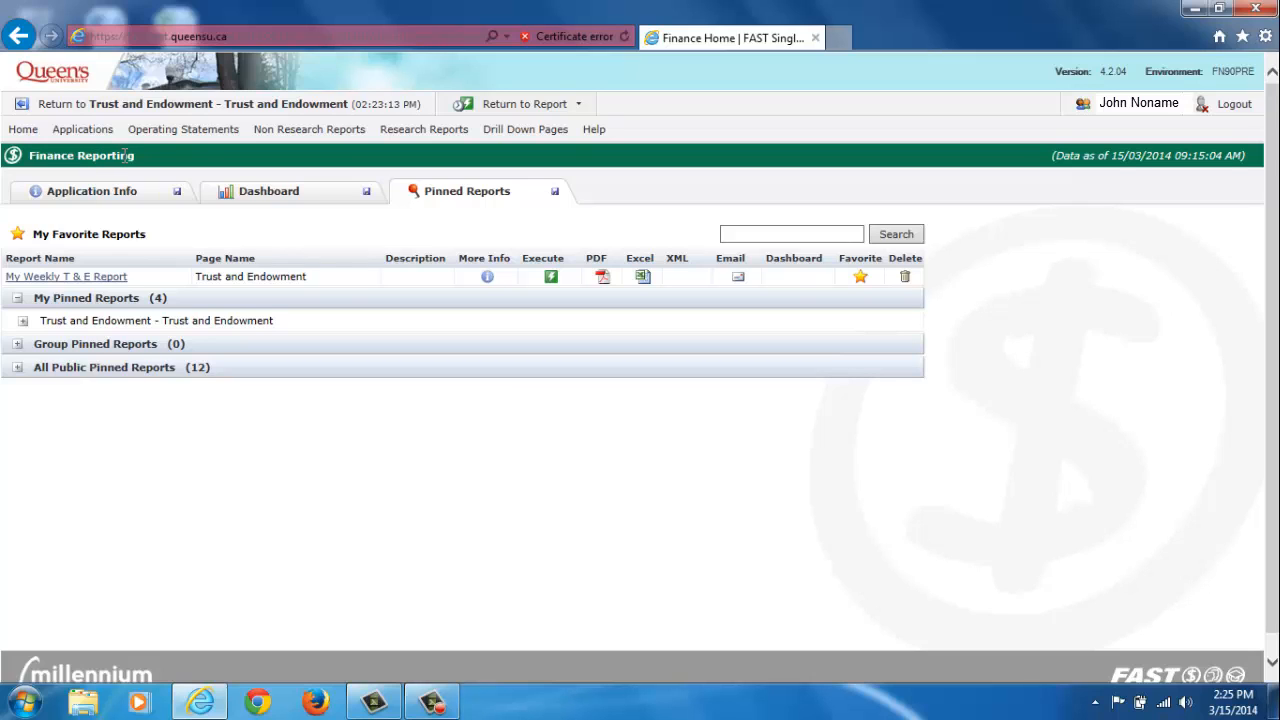
# - Return to the Trust and Endowment report page and list its + More tab options
pyautogui.click(309, 129)
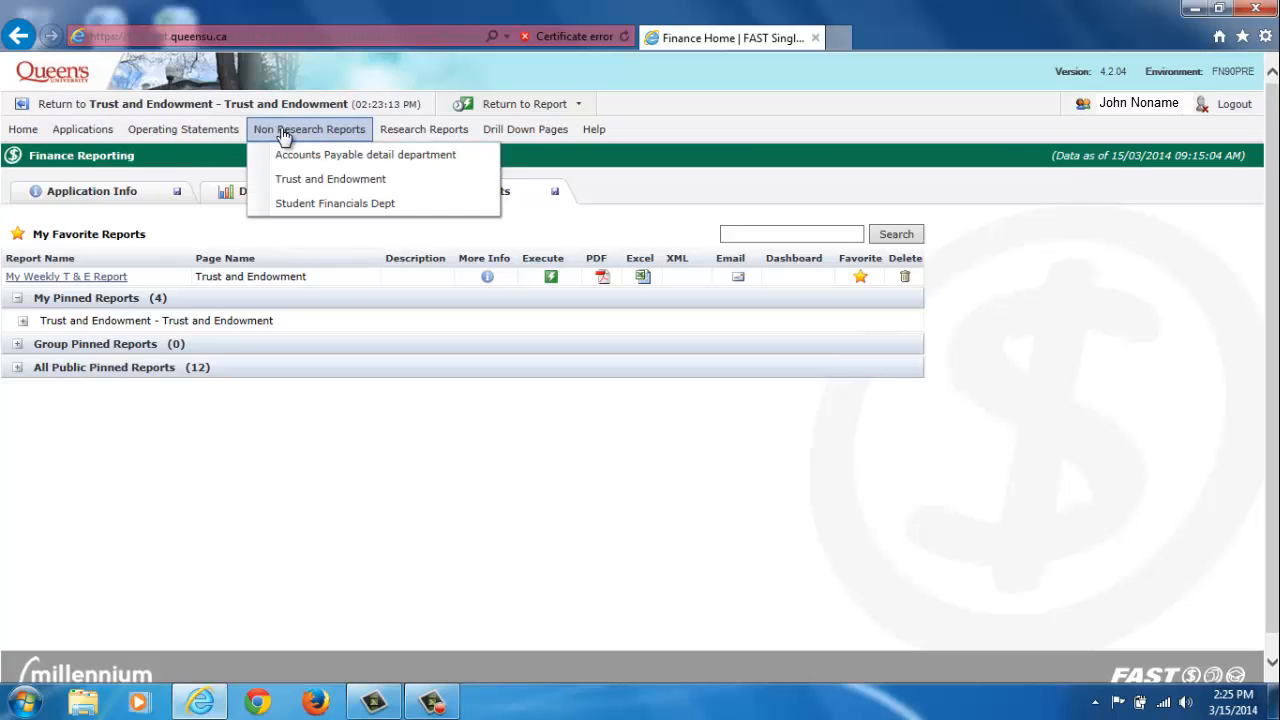
pyautogui.click(330, 178)
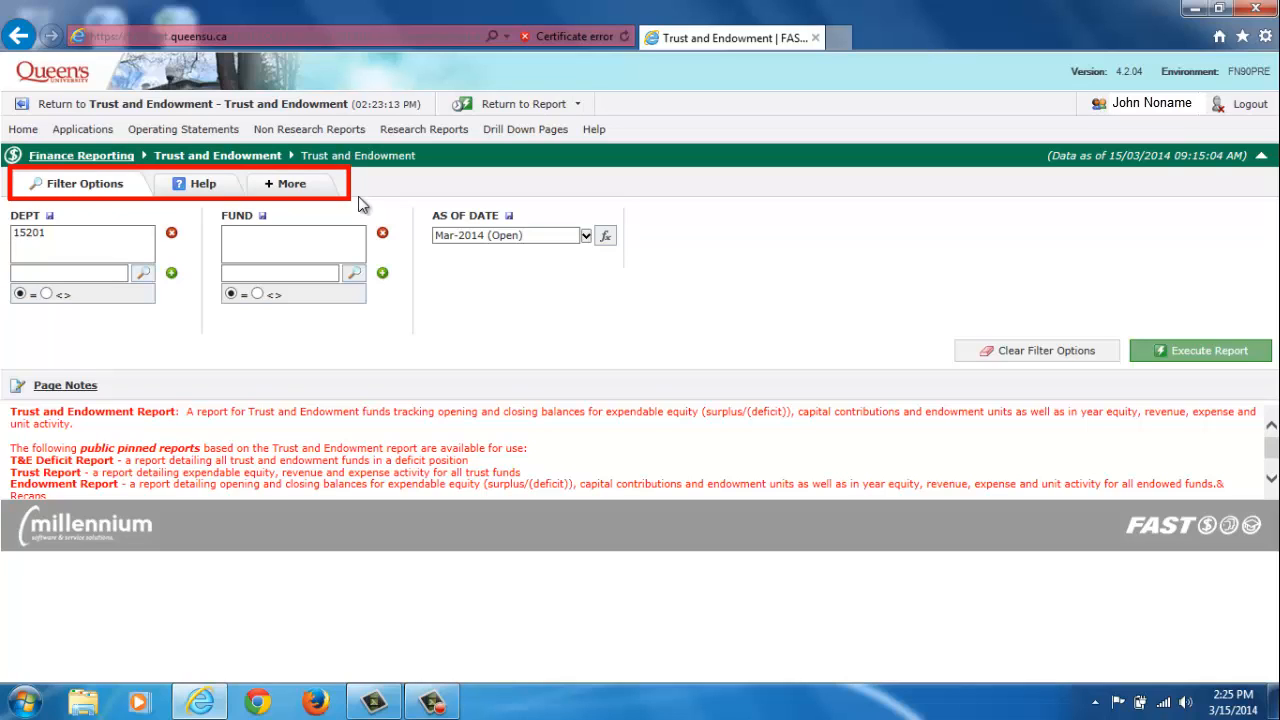
pyautogui.moveTo(305, 189)
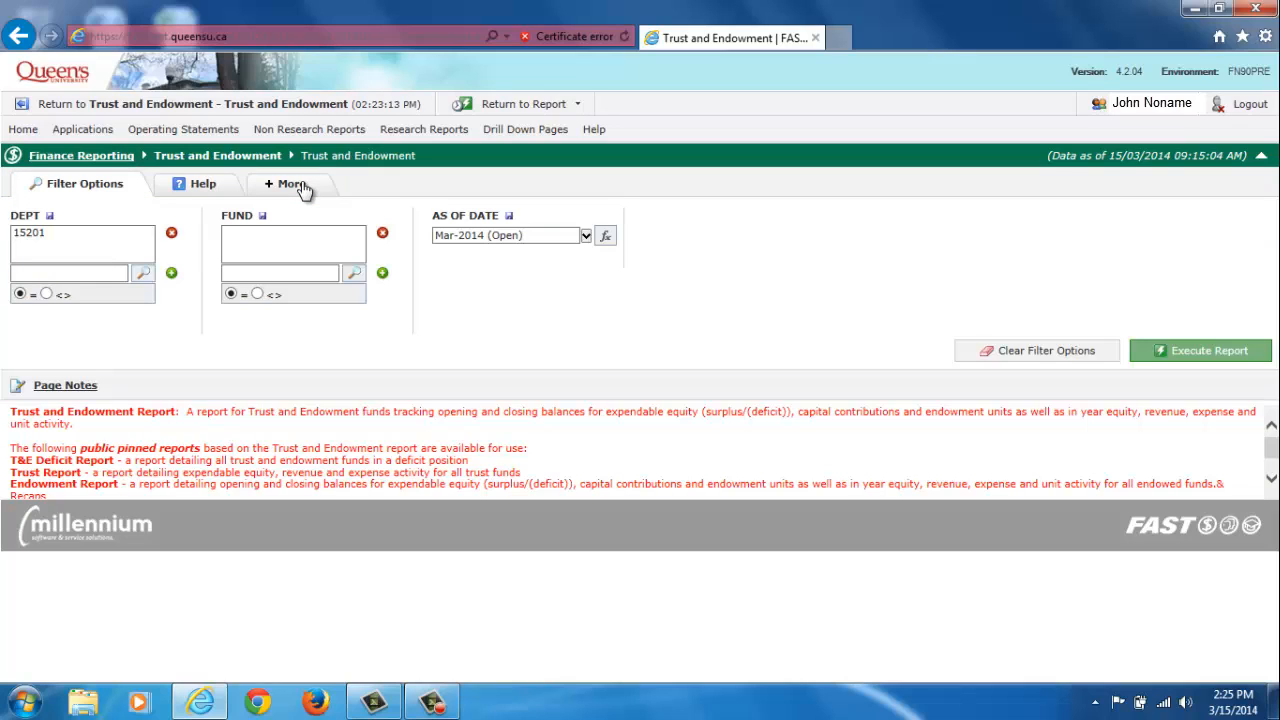
pyautogui.click(288, 184)
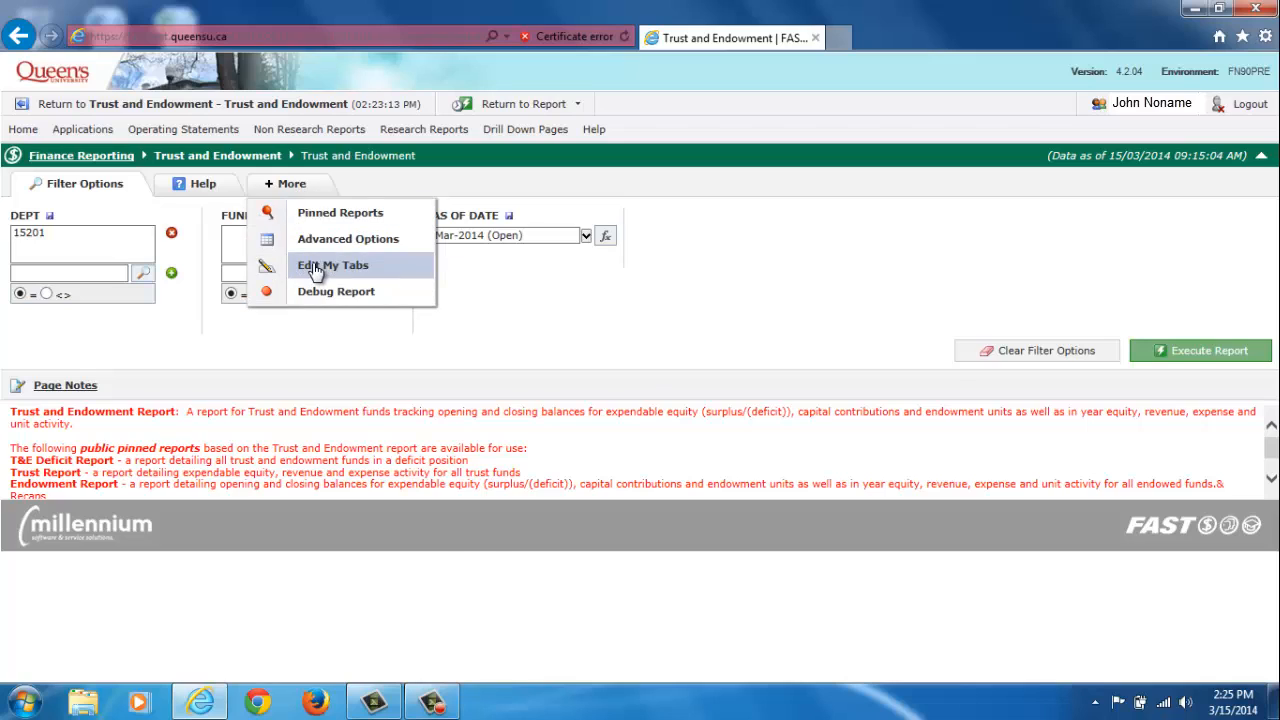
# - Make Pinned Reports its own report tab via Edit My Tabs and view its saved reports
pyautogui.click(332, 264)
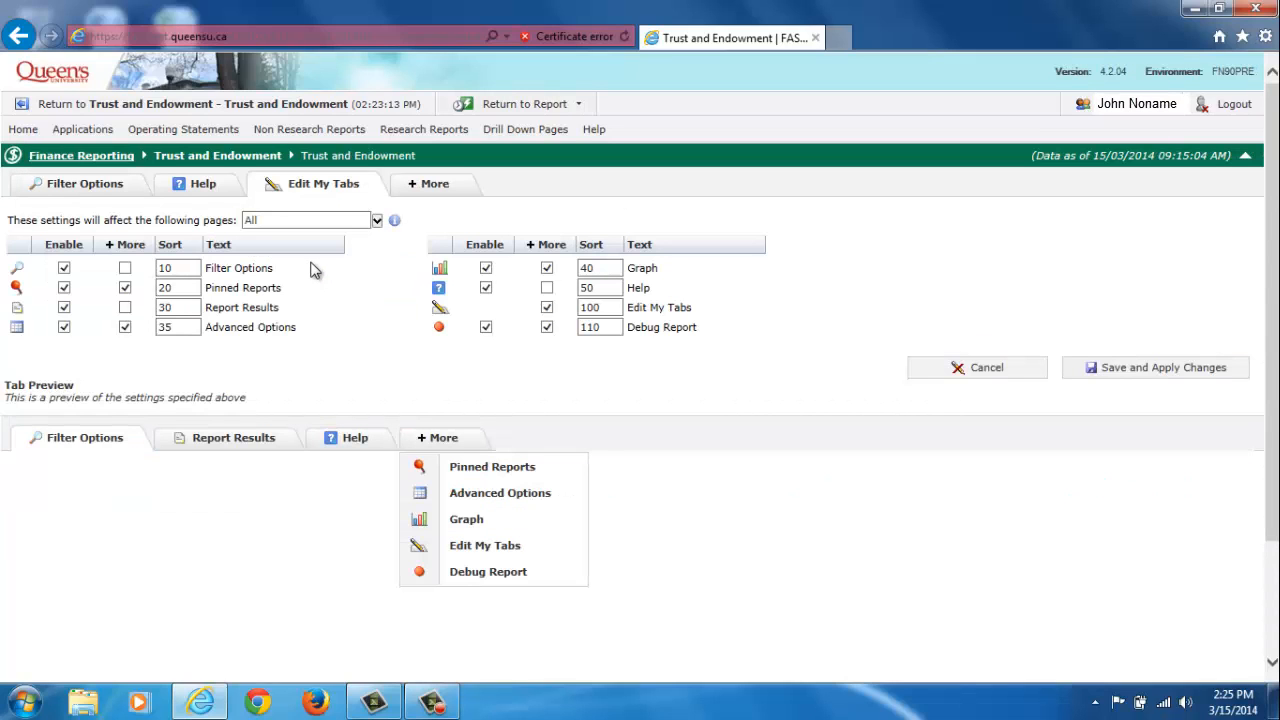
pyautogui.moveTo(267, 267)
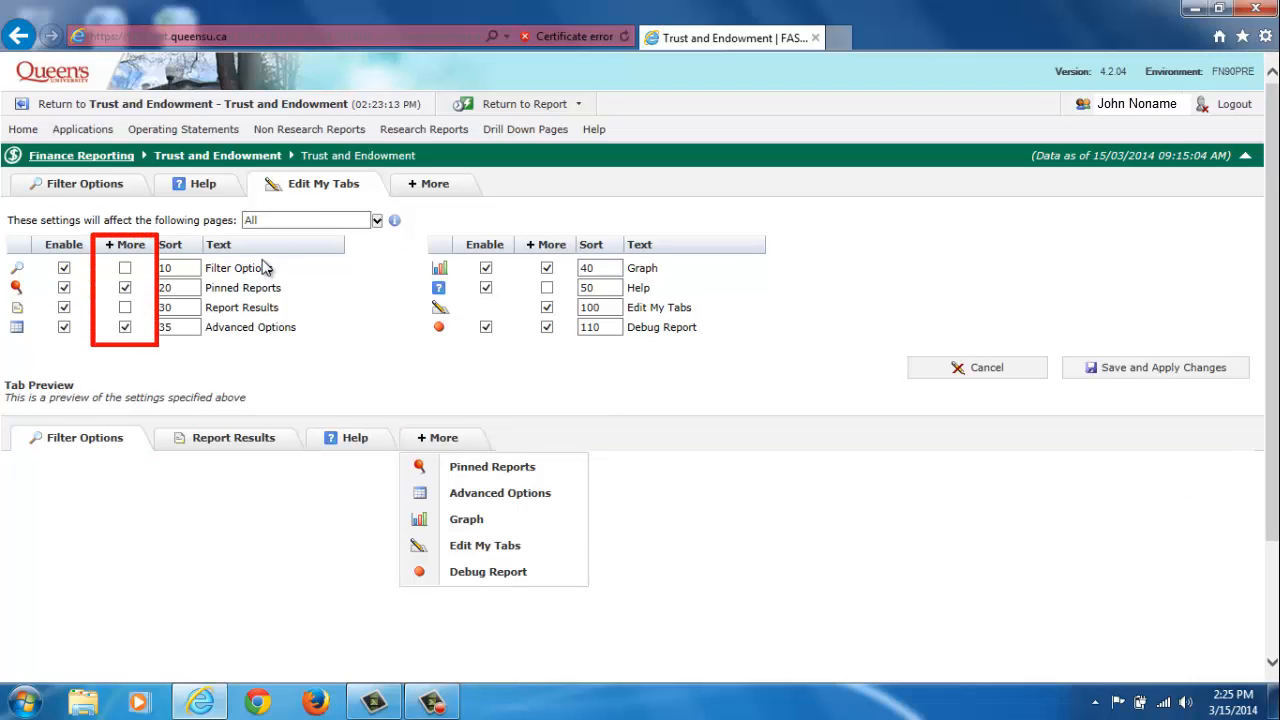
pyautogui.click(125, 287)
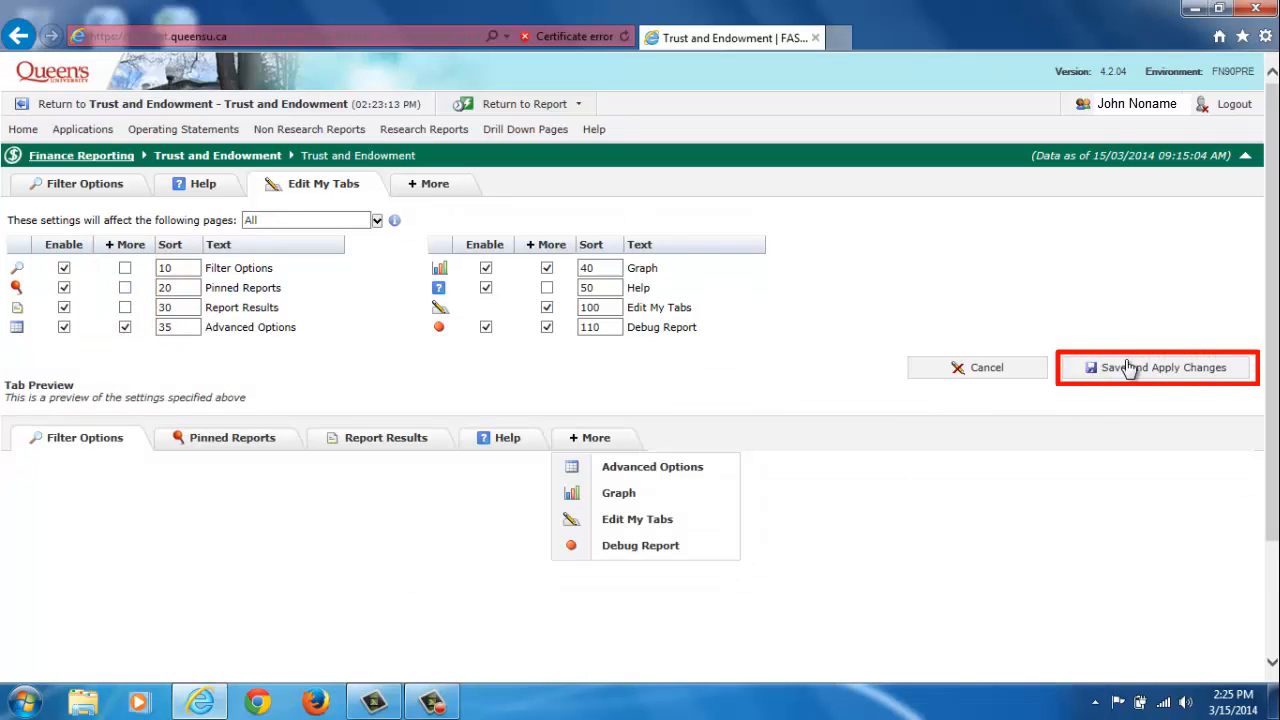
pyautogui.click(1157, 367)
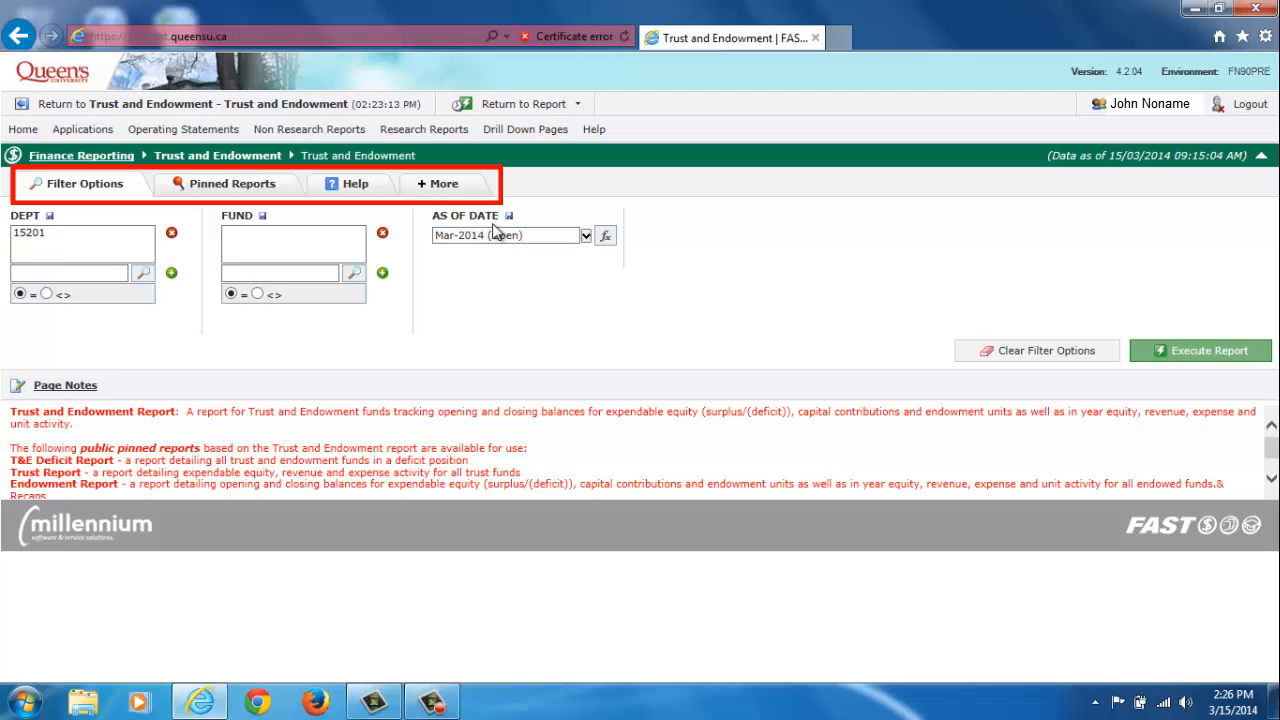
pyautogui.click(231, 183)
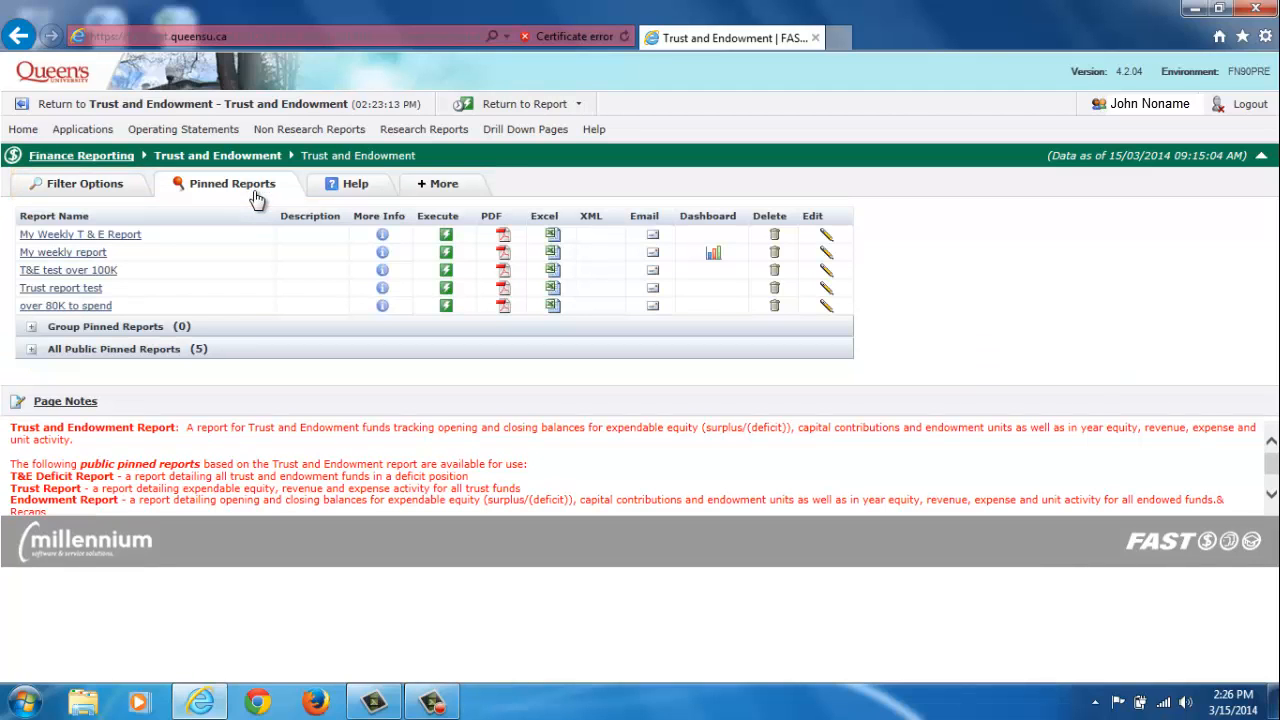